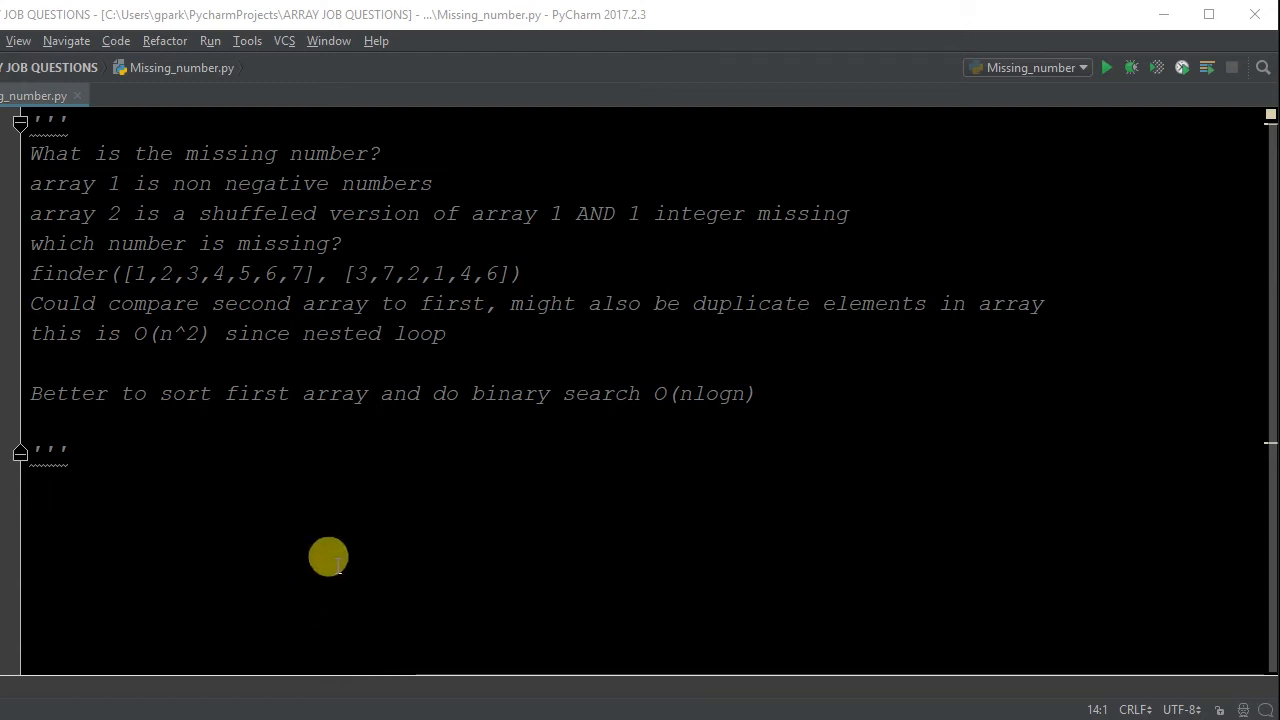
mouse_move(50, 272)
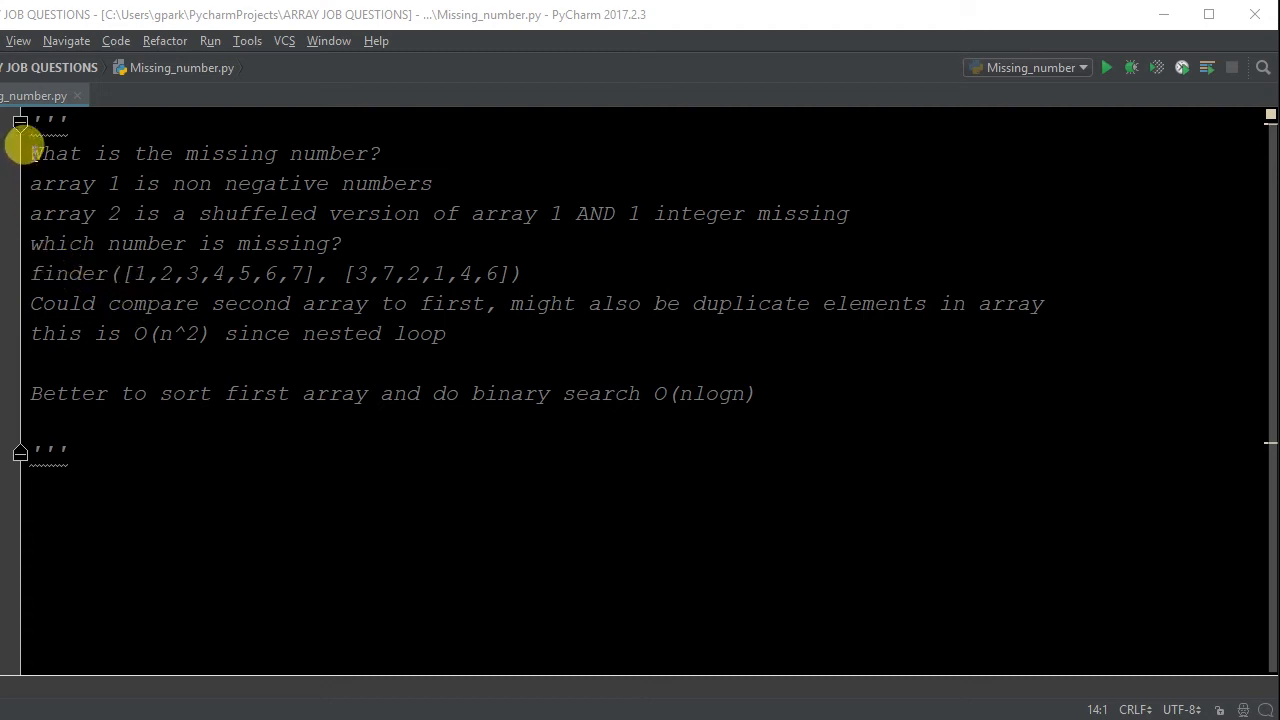
mouse_move(250, 188)
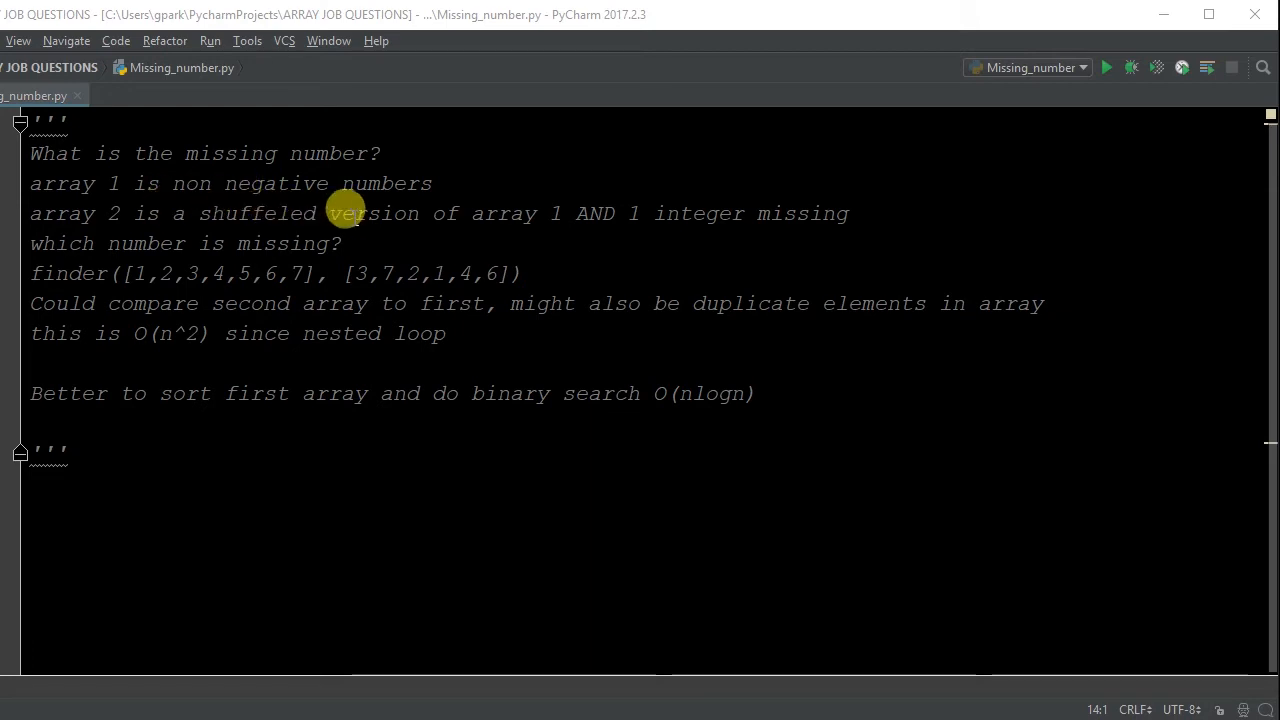
mouse_move(124, 204)
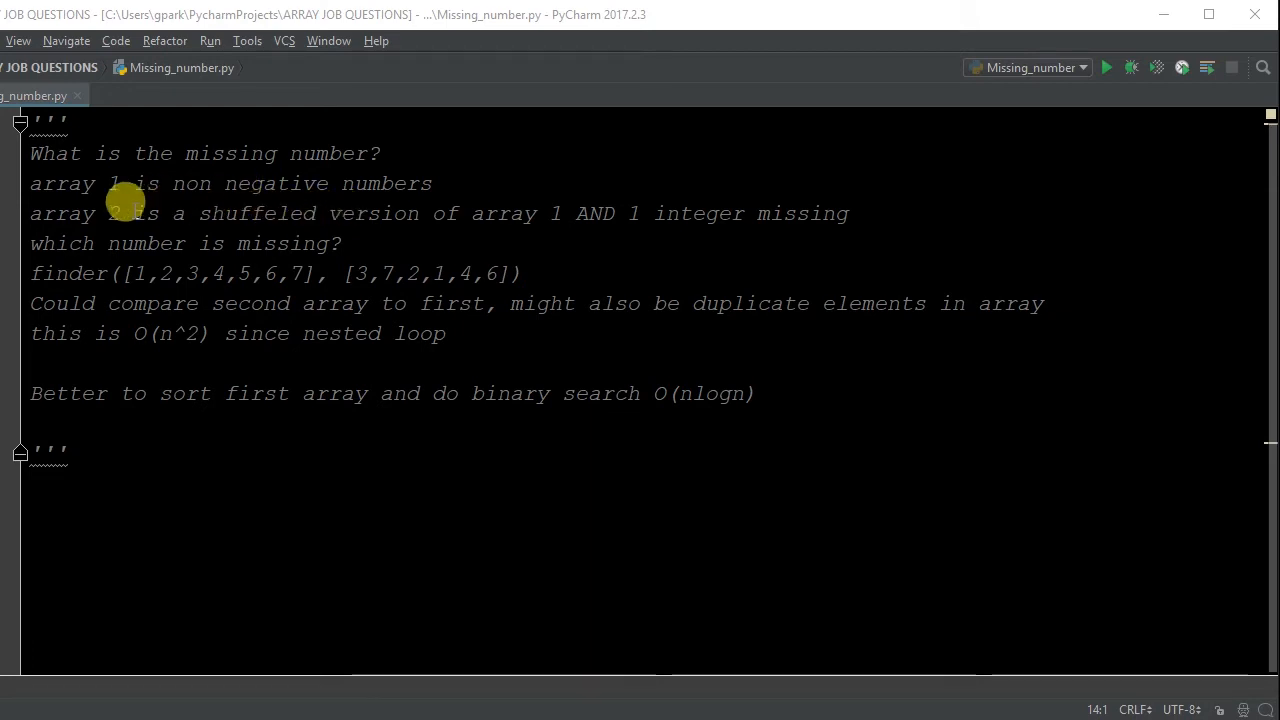
Define the function header def finder(arr1, arr2): in Missing_number.py.
left_click(40, 504)
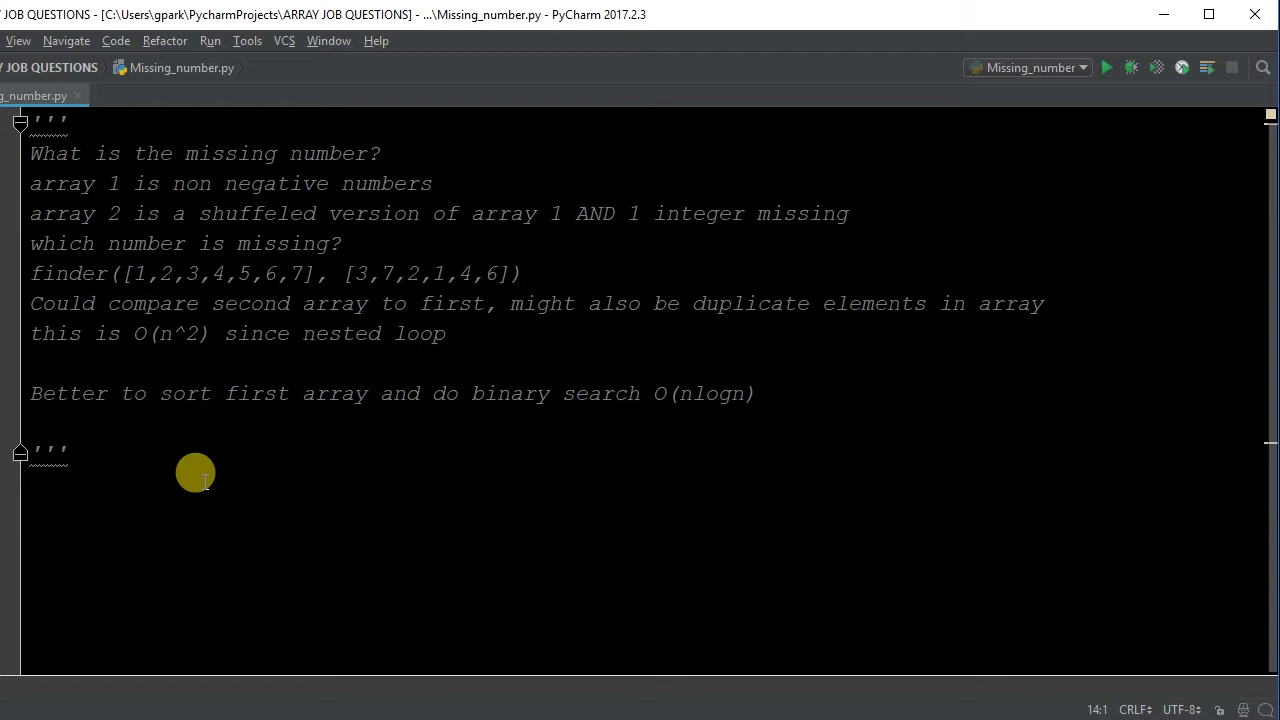
type("def")
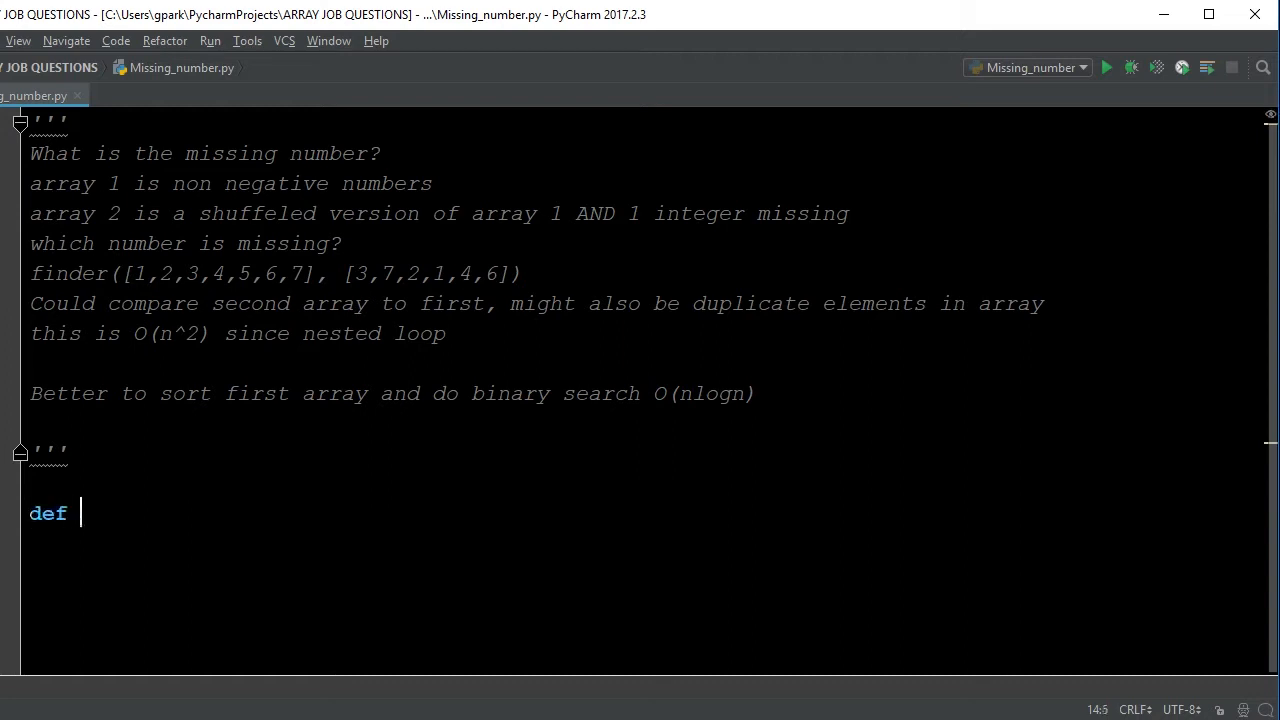
type("finder")
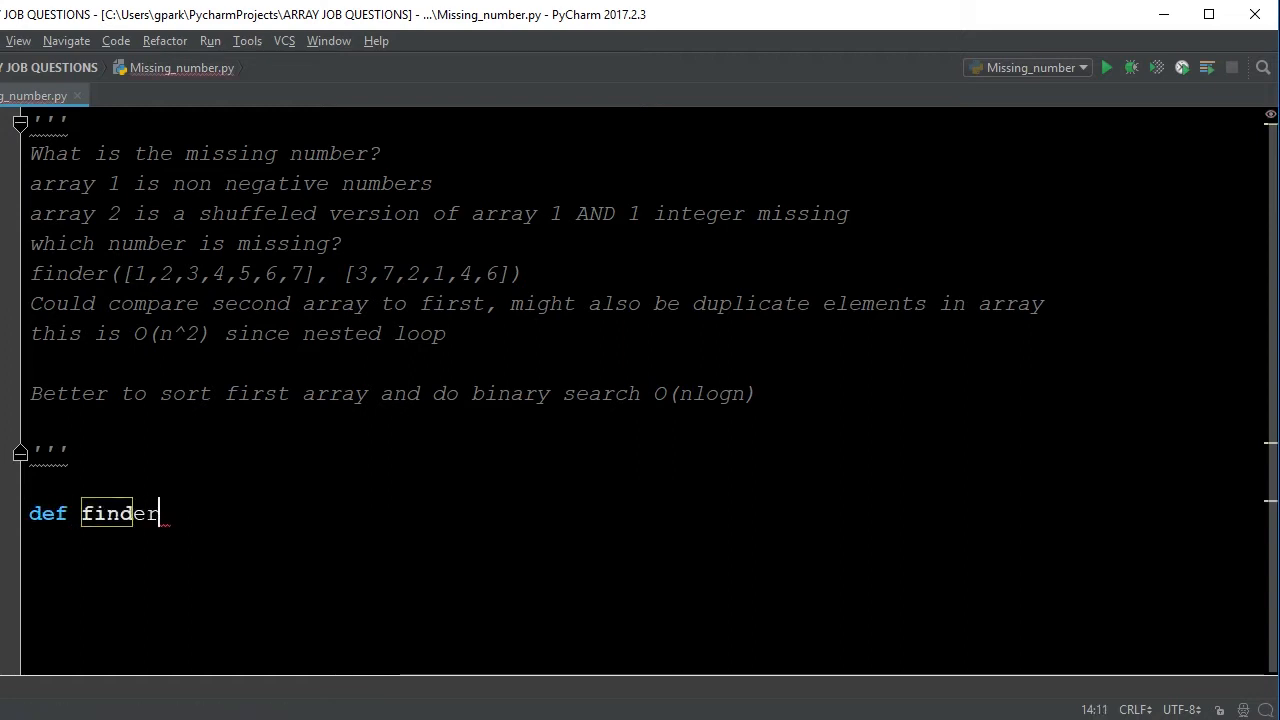
type("(arr1")
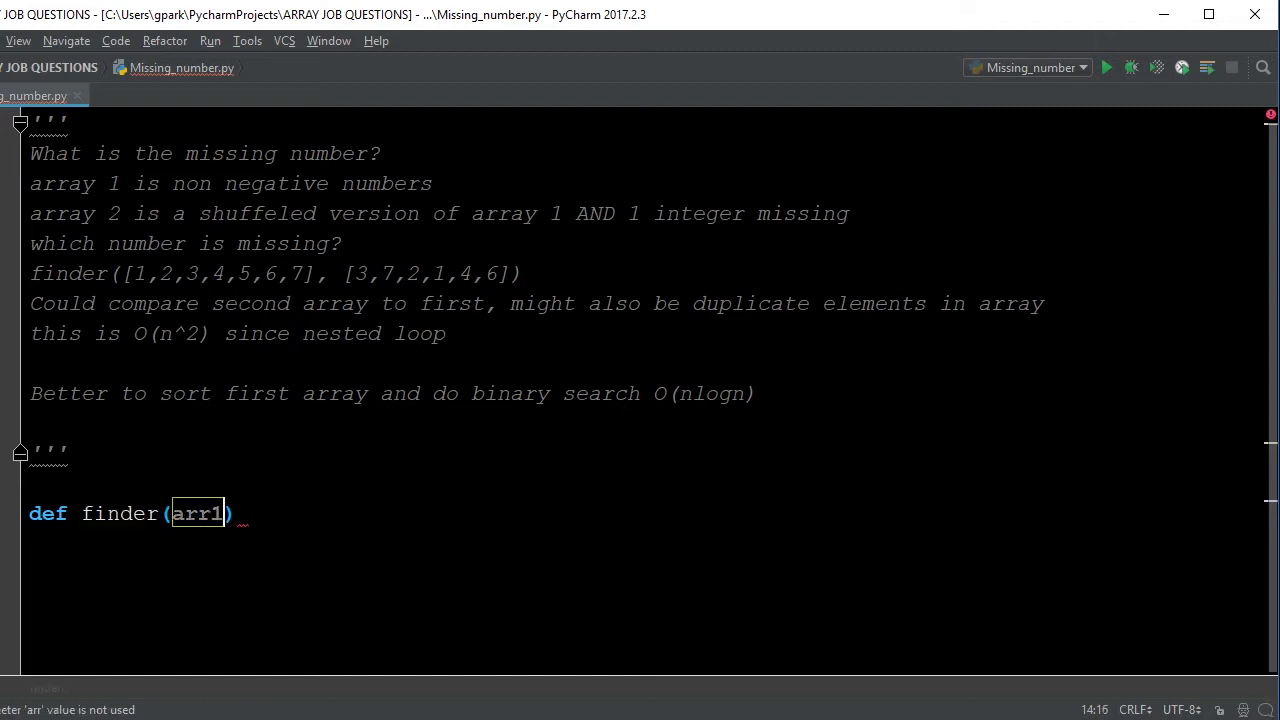
type(", a")
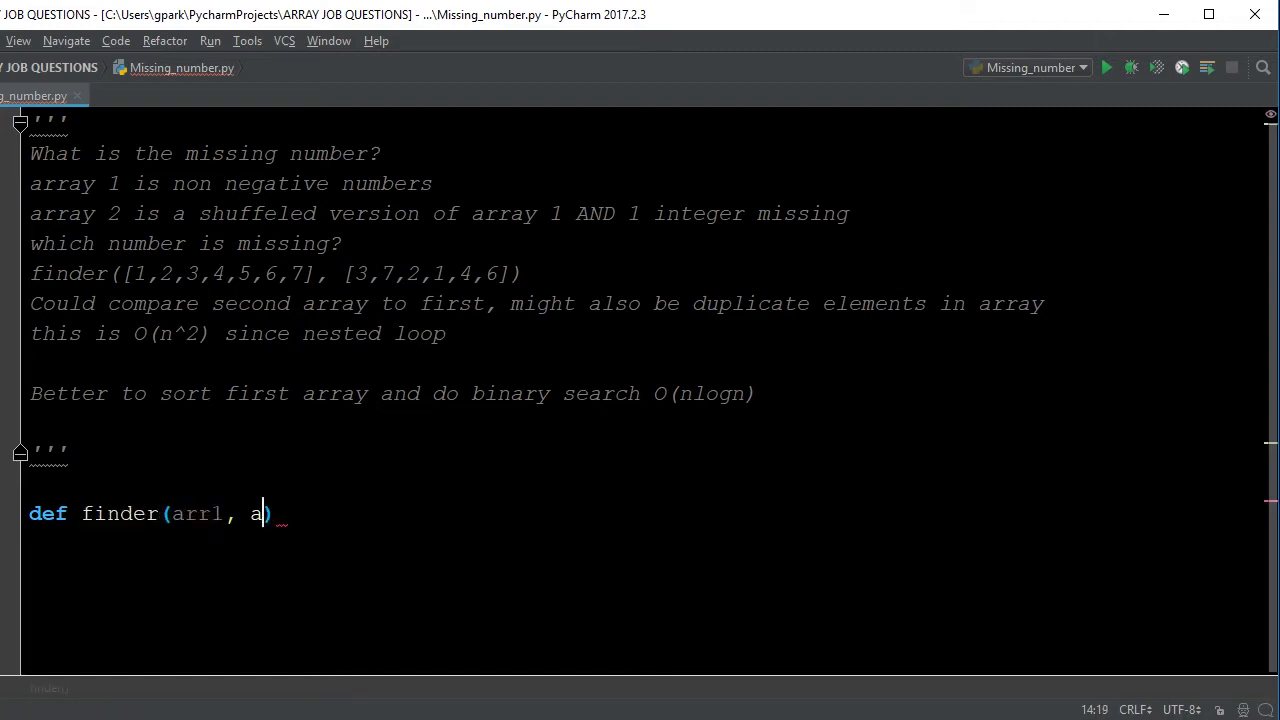
type("rr2):")
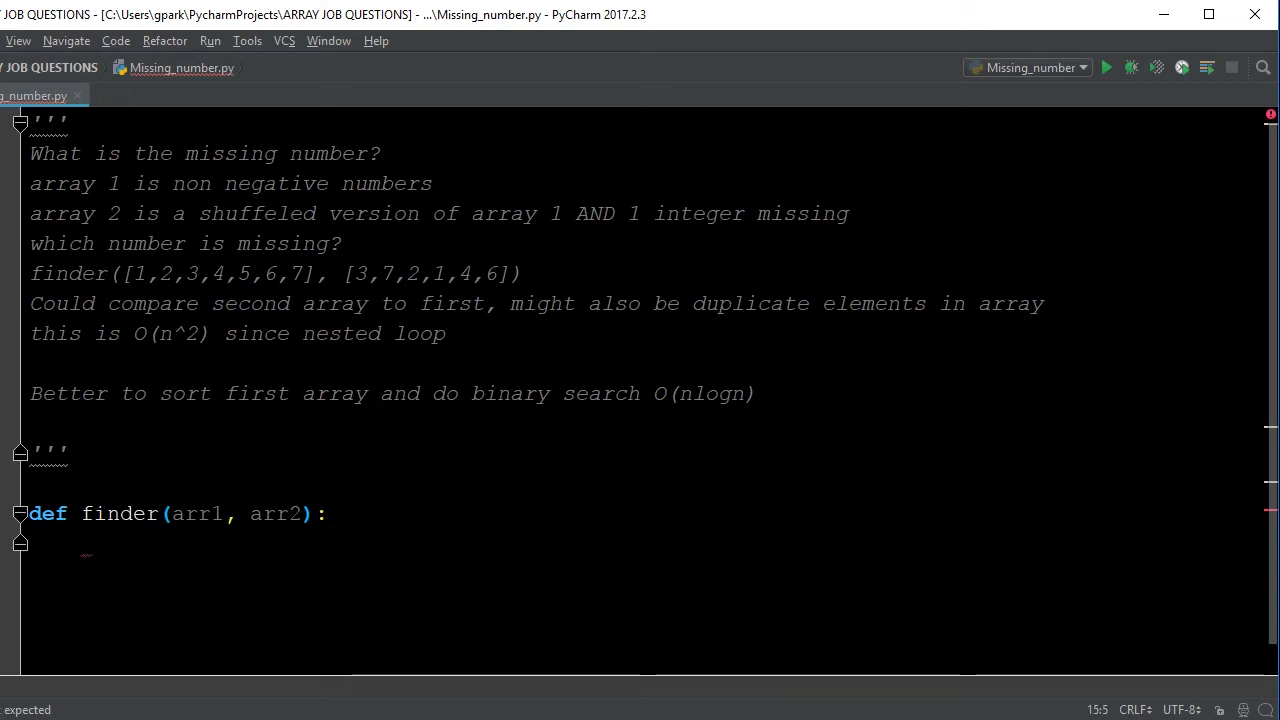
Write the body x = (set(arr1) - set(arr2)) followed by return print(x).
type("x =")
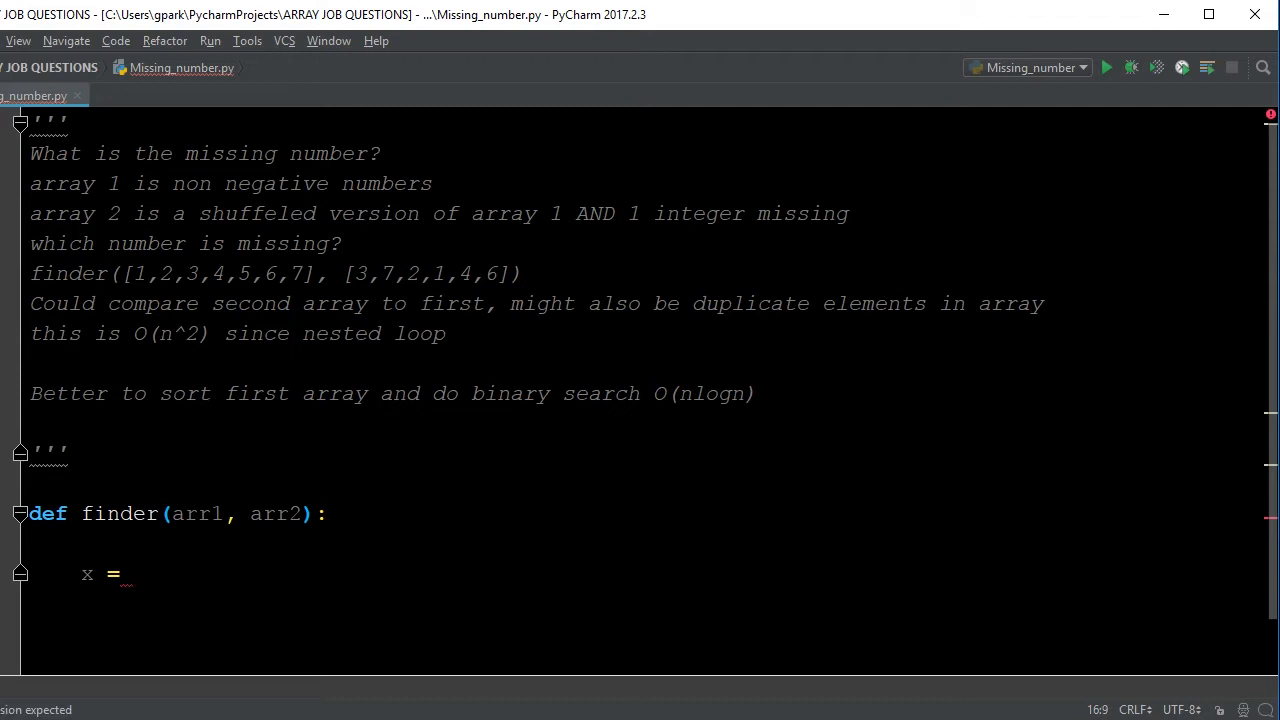
type("set()")
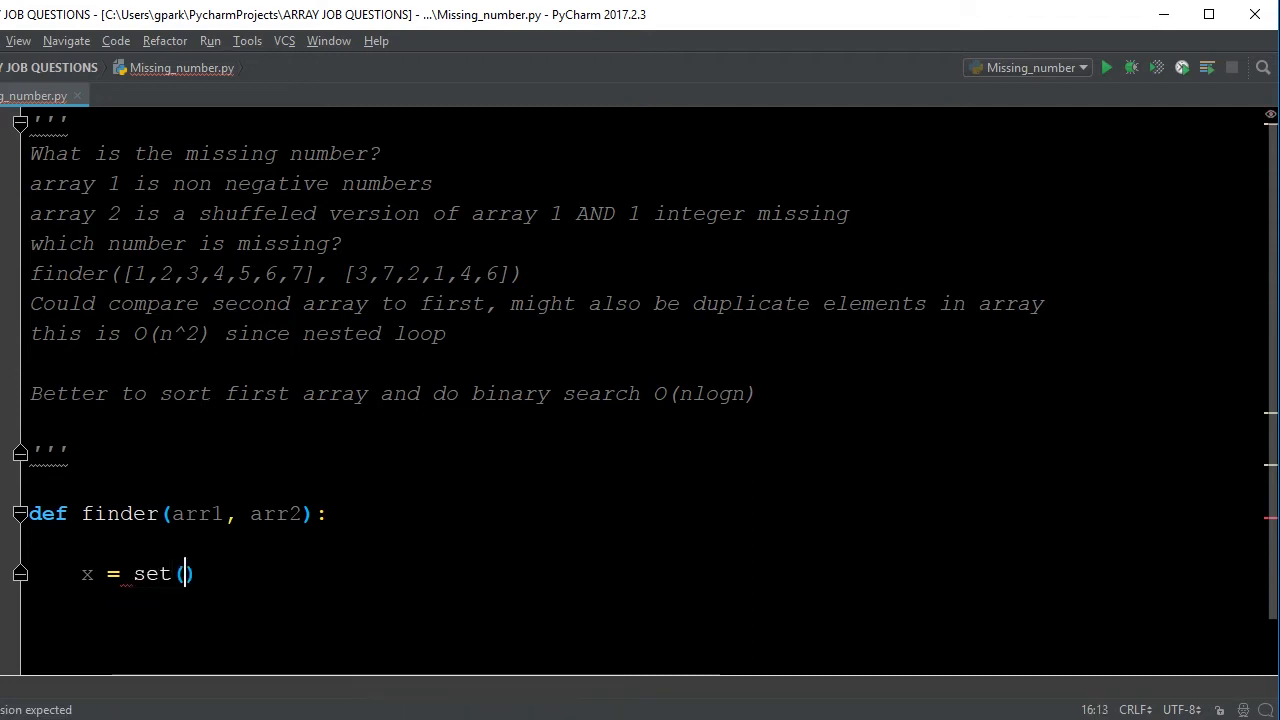
type("arri")
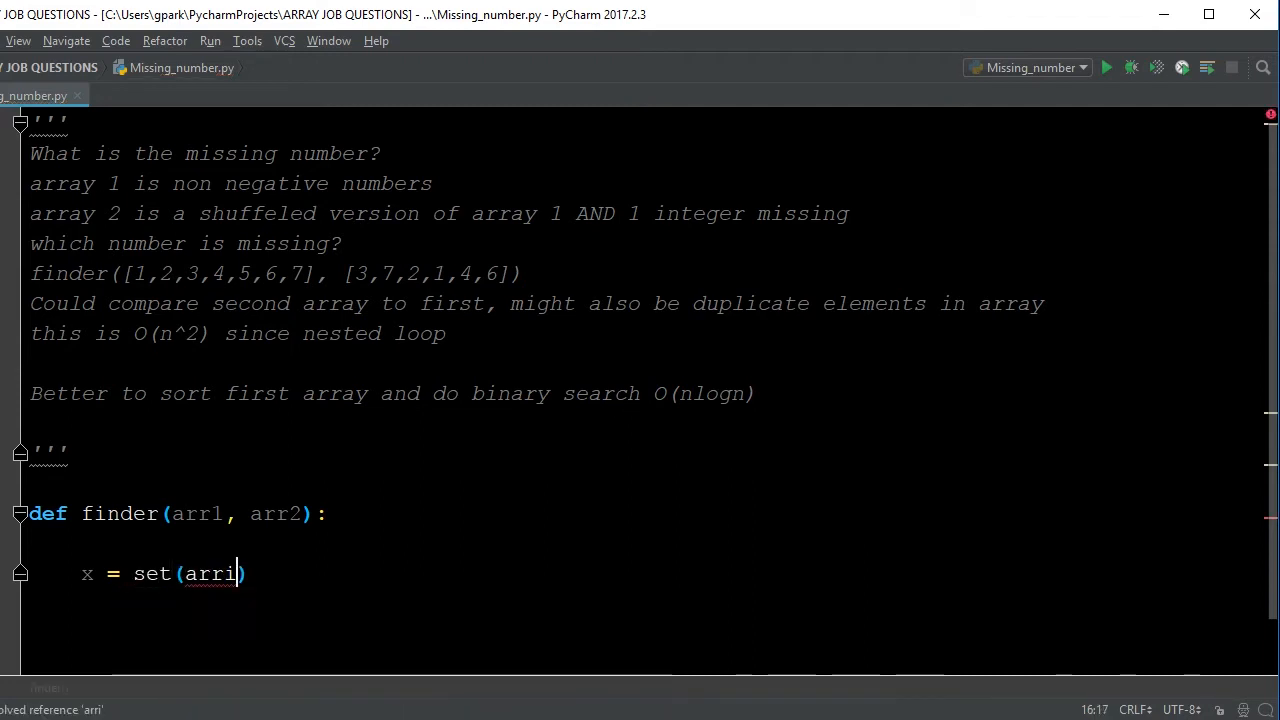
type("1")
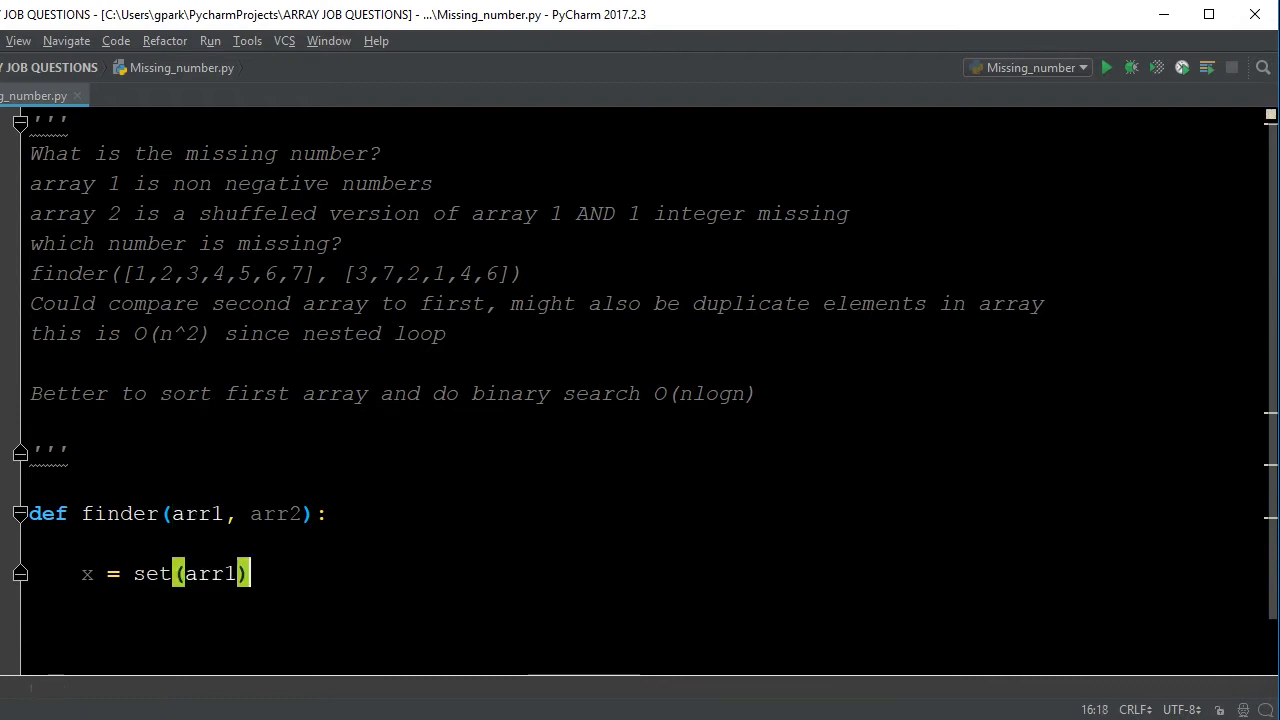
type("- set")
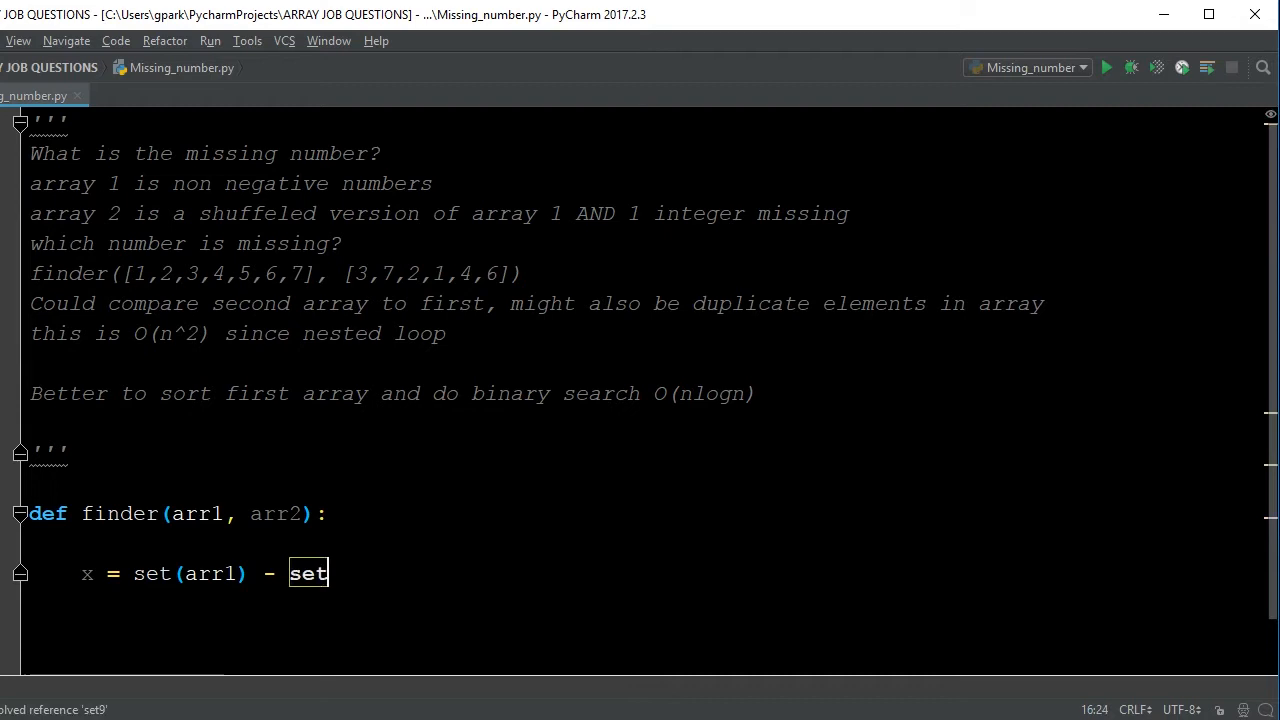
type("(arr2))")
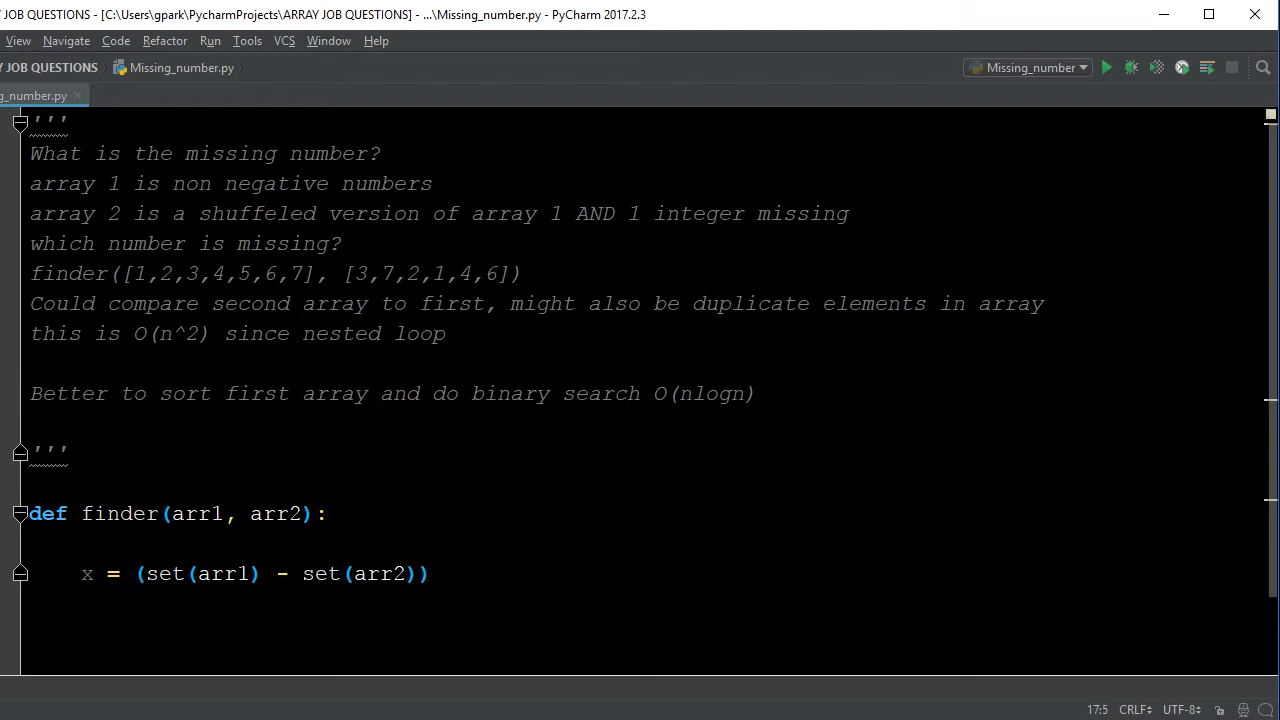
type("r")
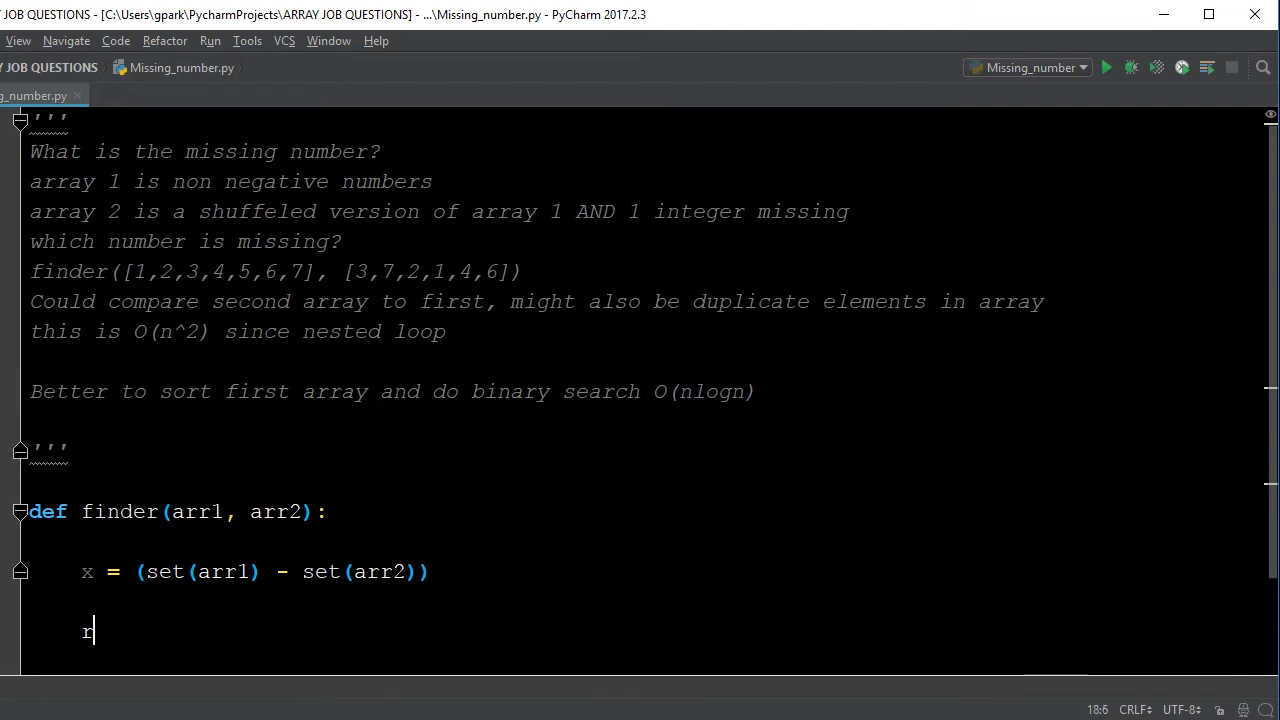
type("eturn print(x")
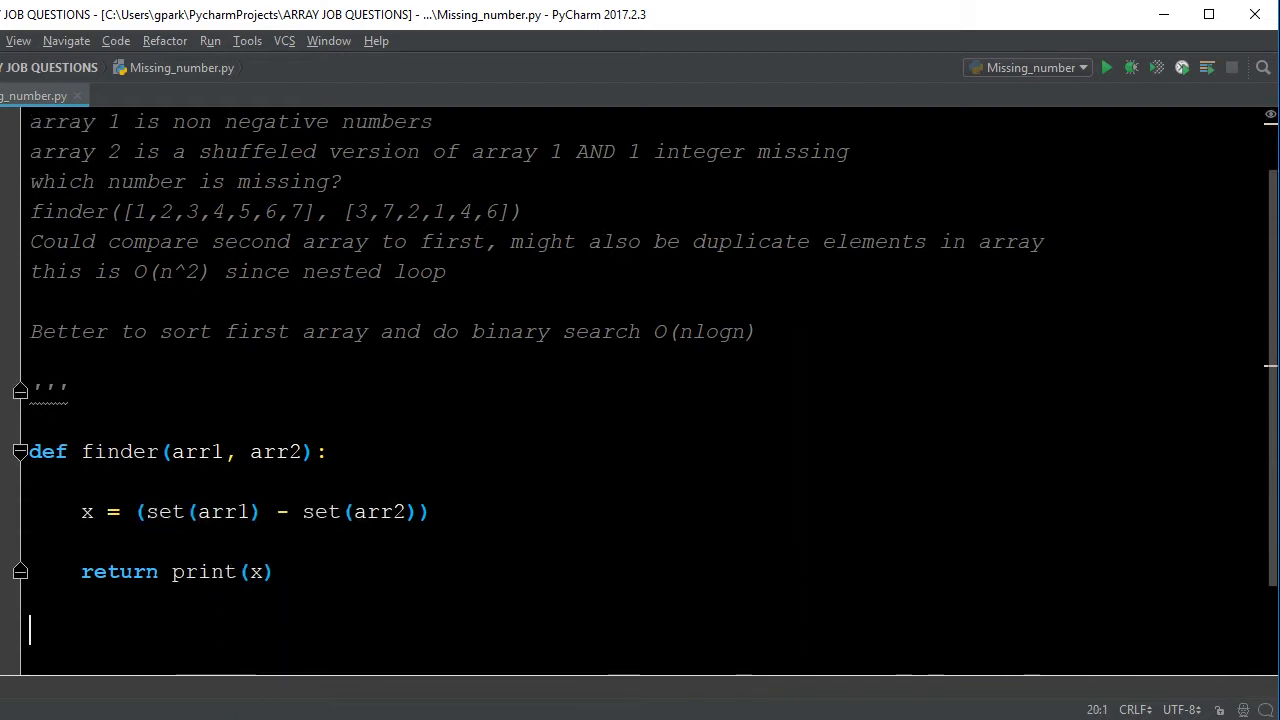
Call finder with test lists [1,2,3,4,5,77,7,5,7] and [3,7,2,1,4,6,77,7] below the function.
type("finder")
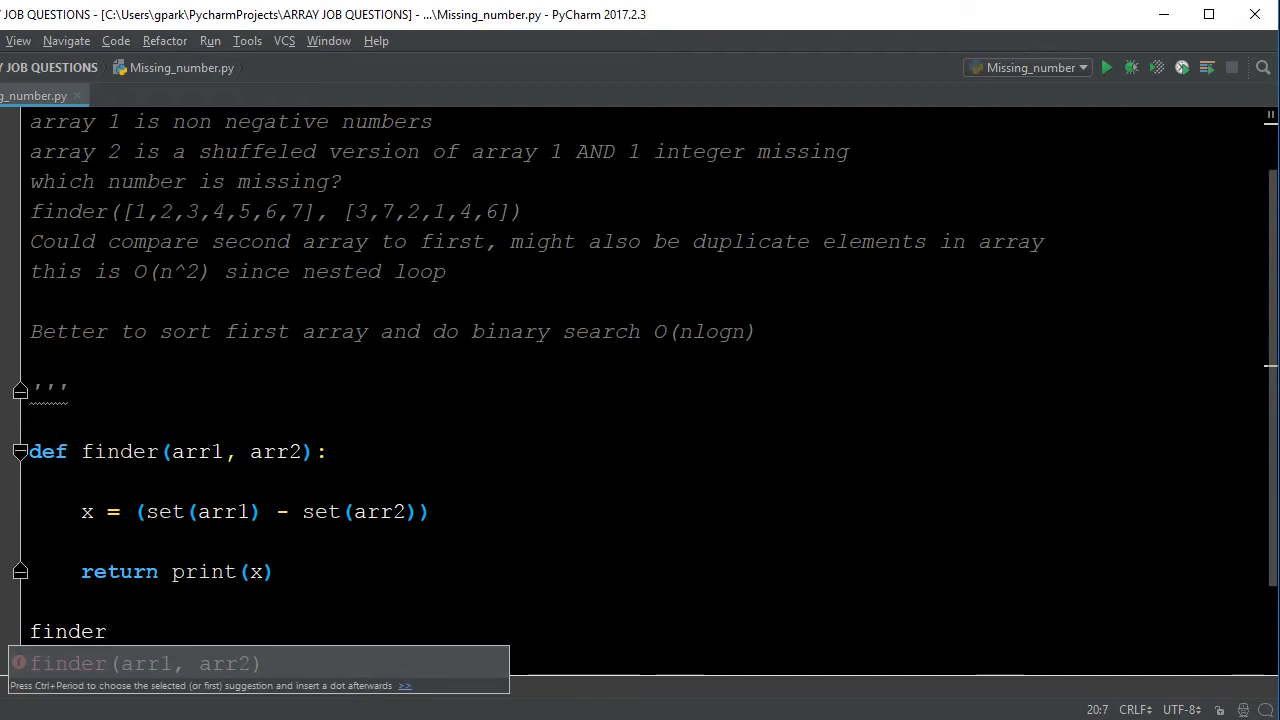
type("([])")
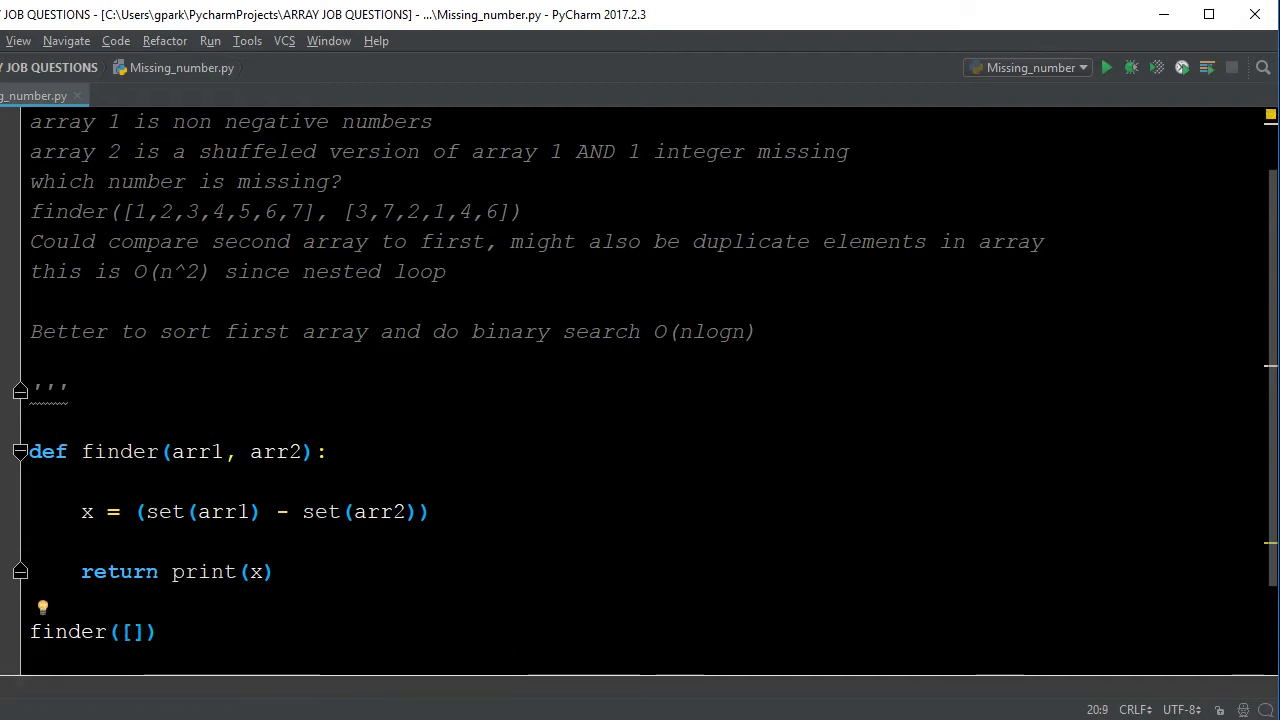
type("1,2,3,4,")
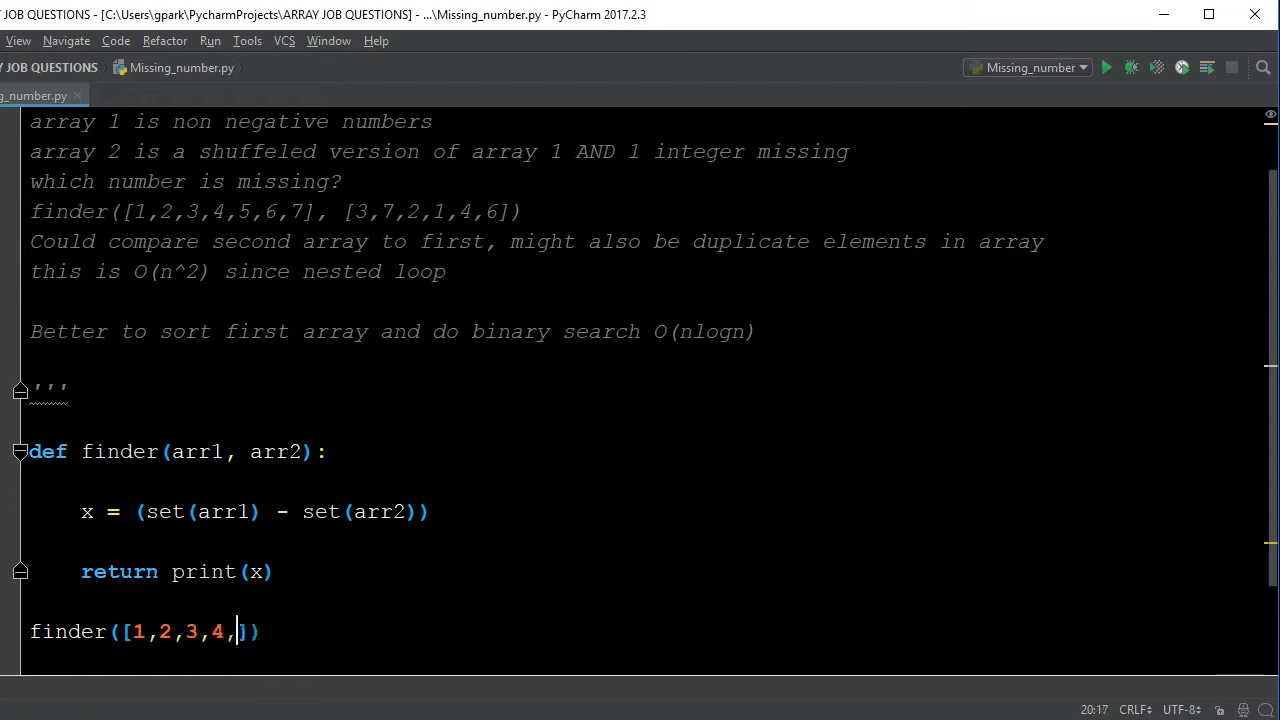
type("5,77,")
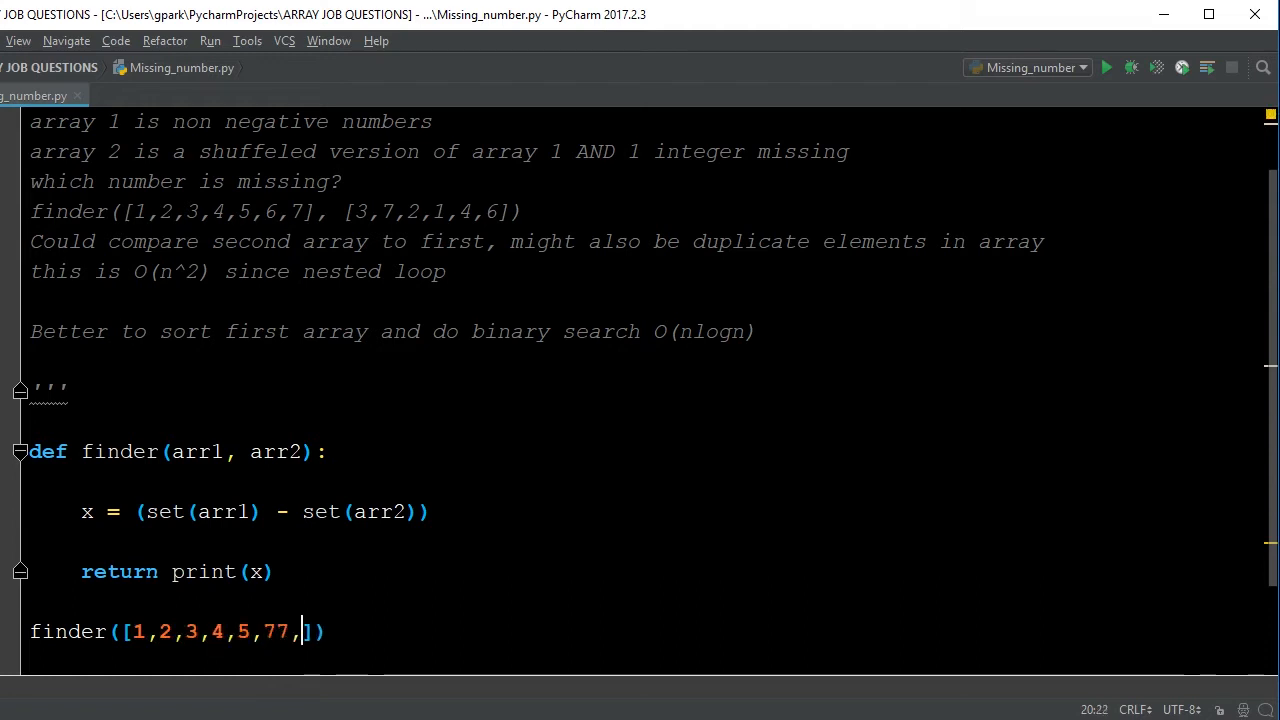
type("7,8")
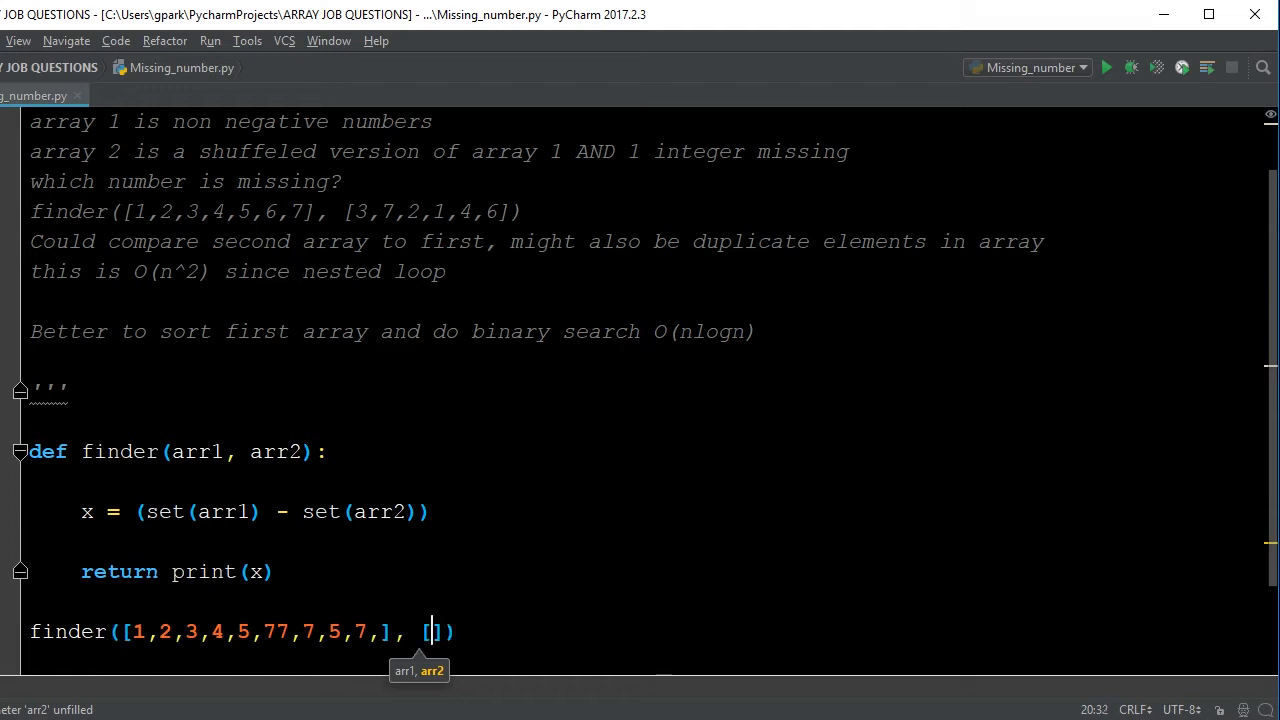
type("3,")
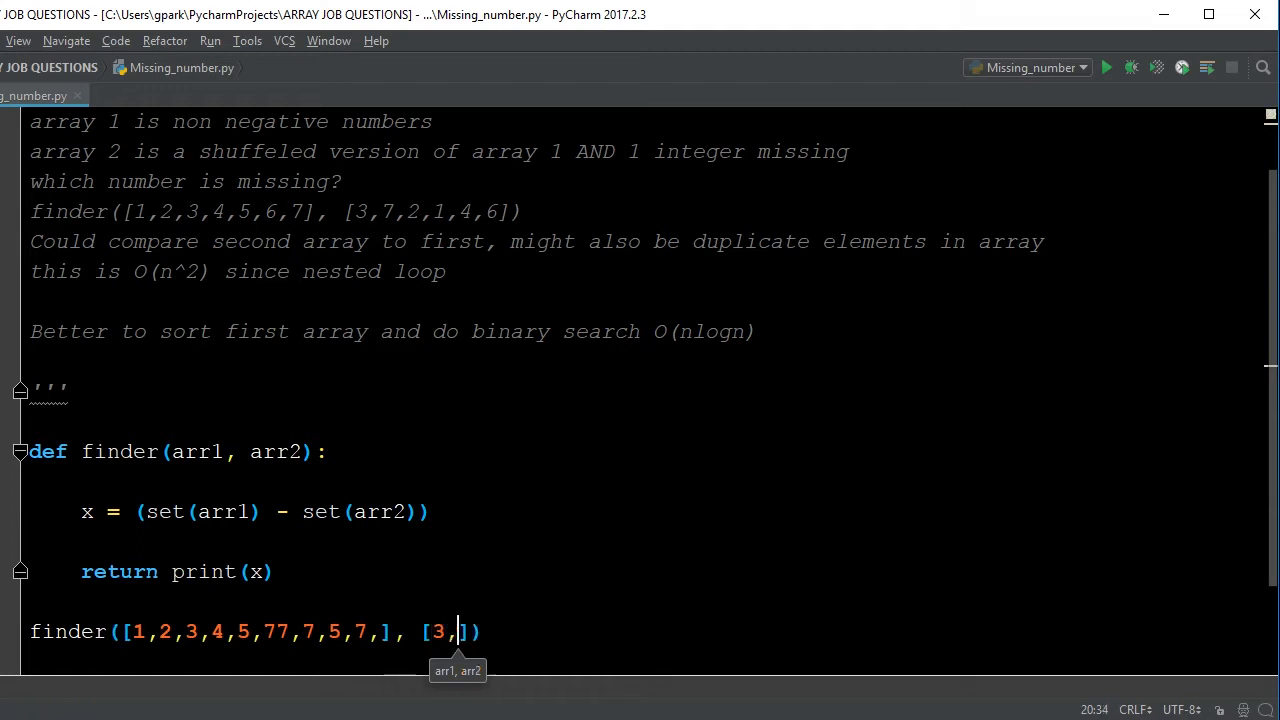
type("7,2,1,4,6,")
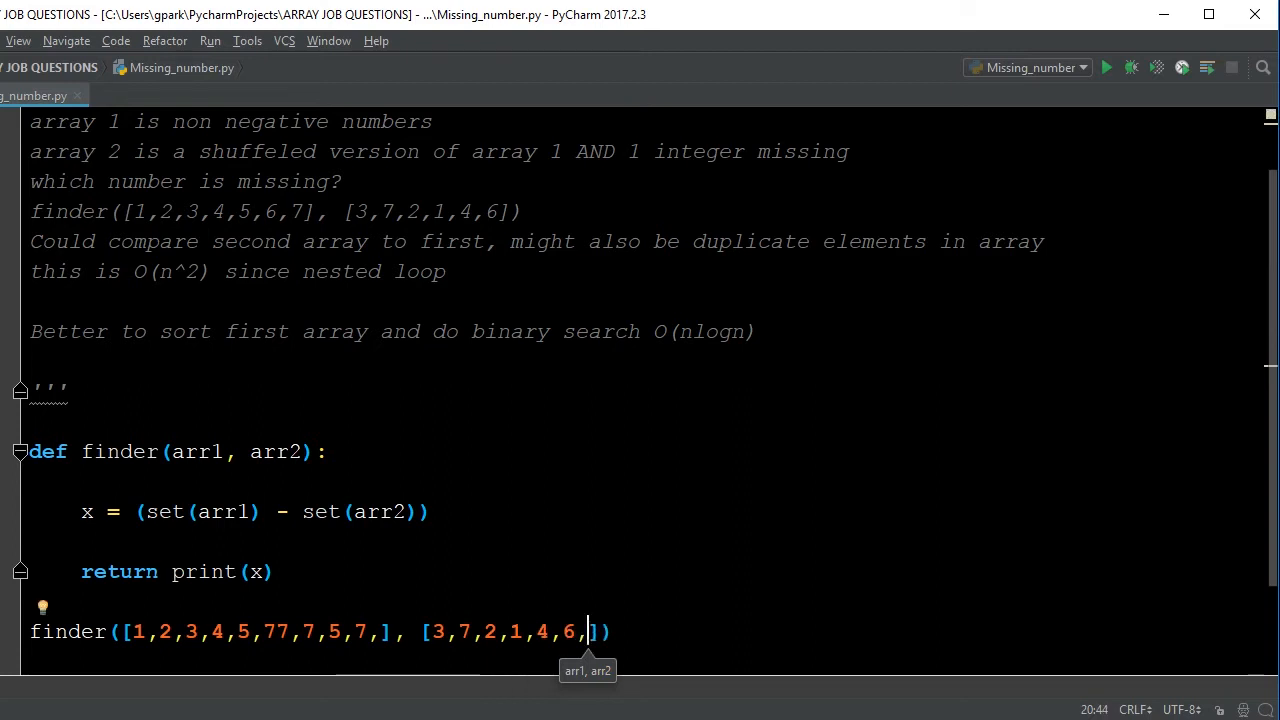
type("77,7")
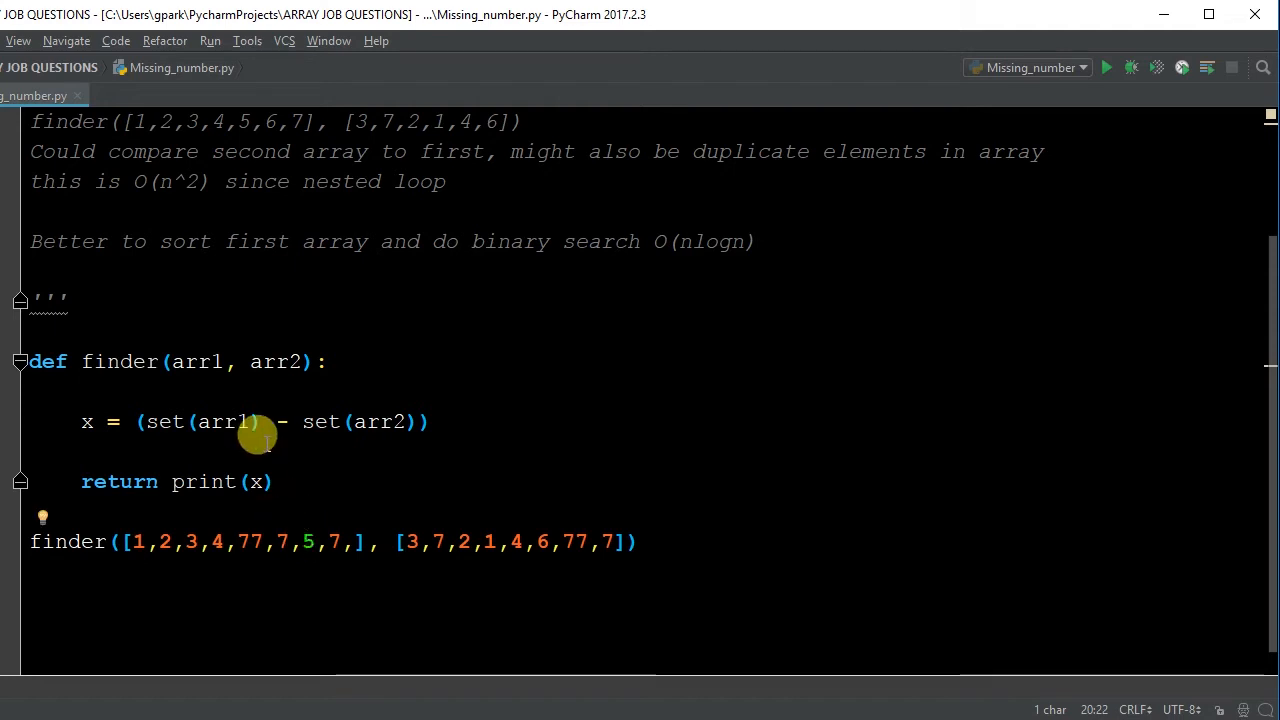
mouse_move(256, 480)
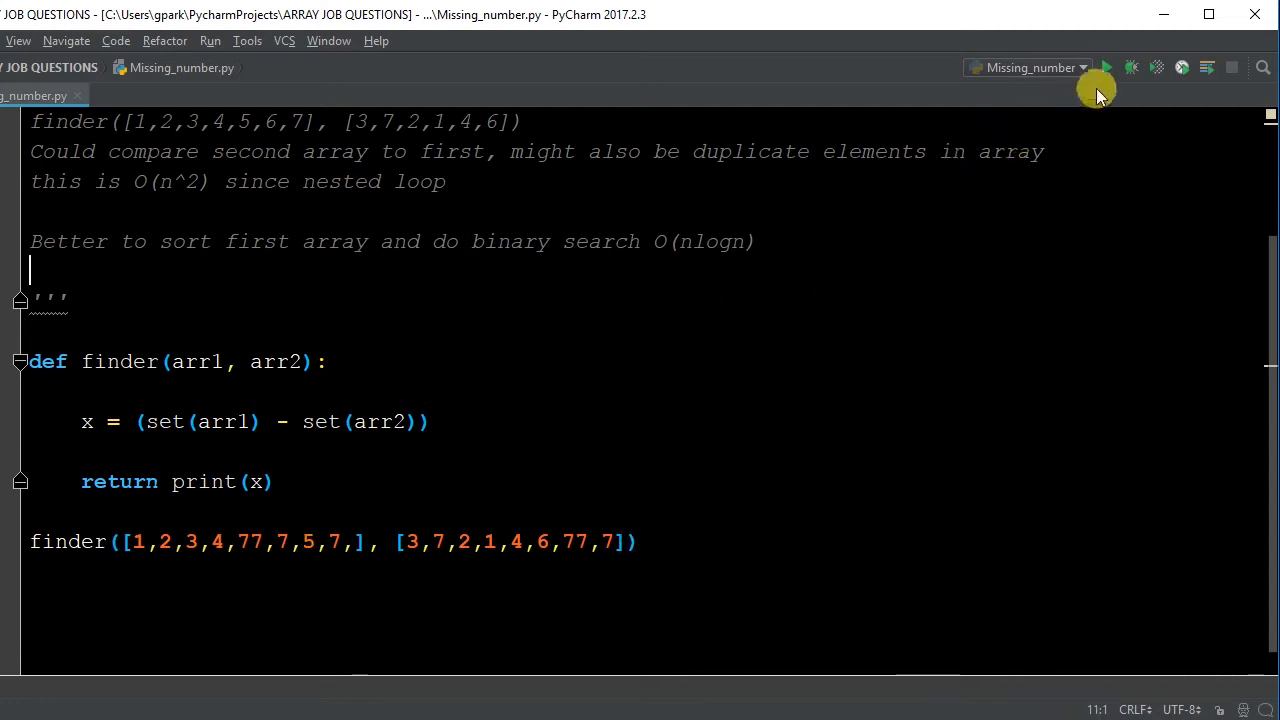
Run the Missing_number script after removing the 5 from the first list.
left_click(1104, 68)
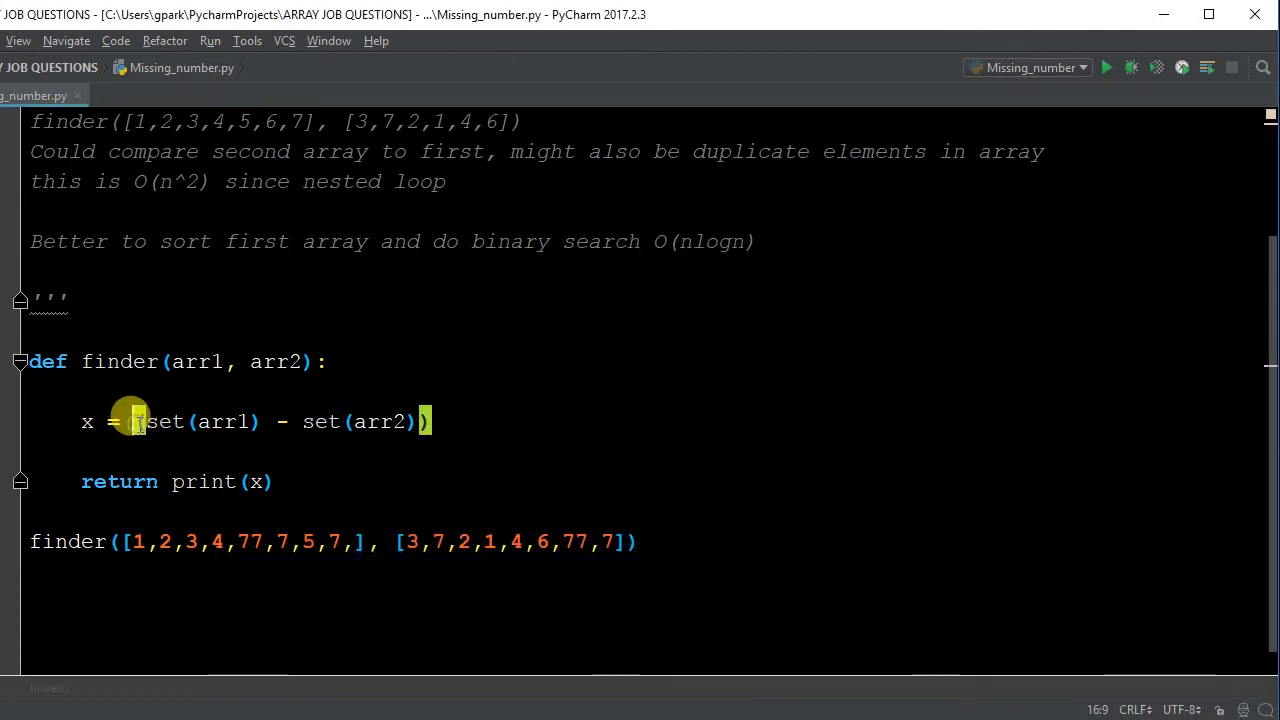
Wrap set(arr1) - set(arr2) in list() and run the script again.
type("list")
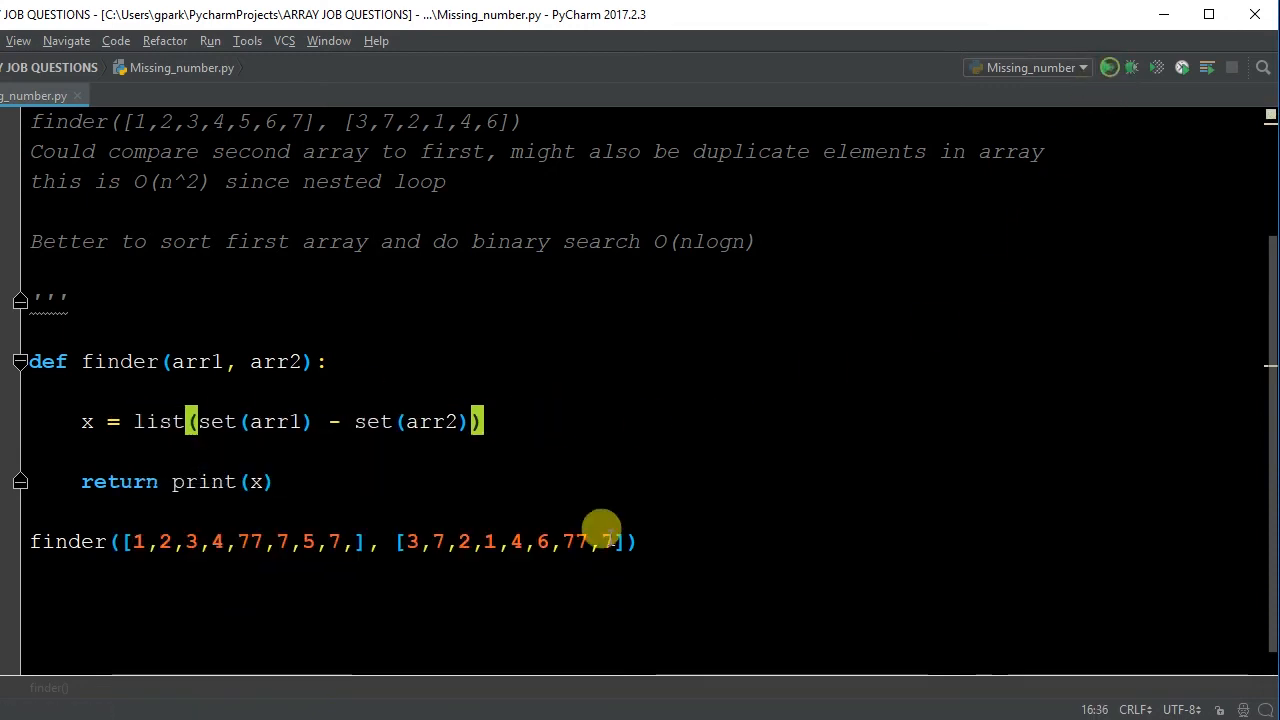
left_click(1108, 68)
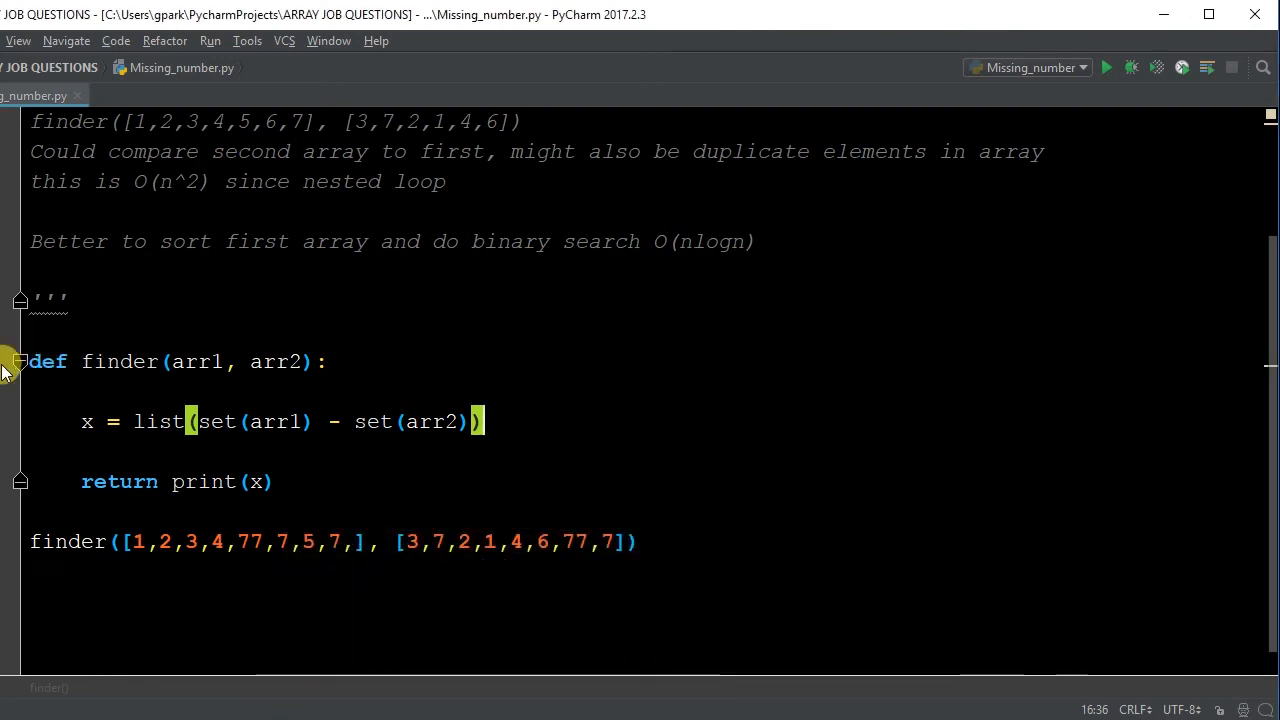
Add a breakpoint at def finder and debug Missing_number, pausing with arr1 and arr2 shown.
left_click(204, 40)
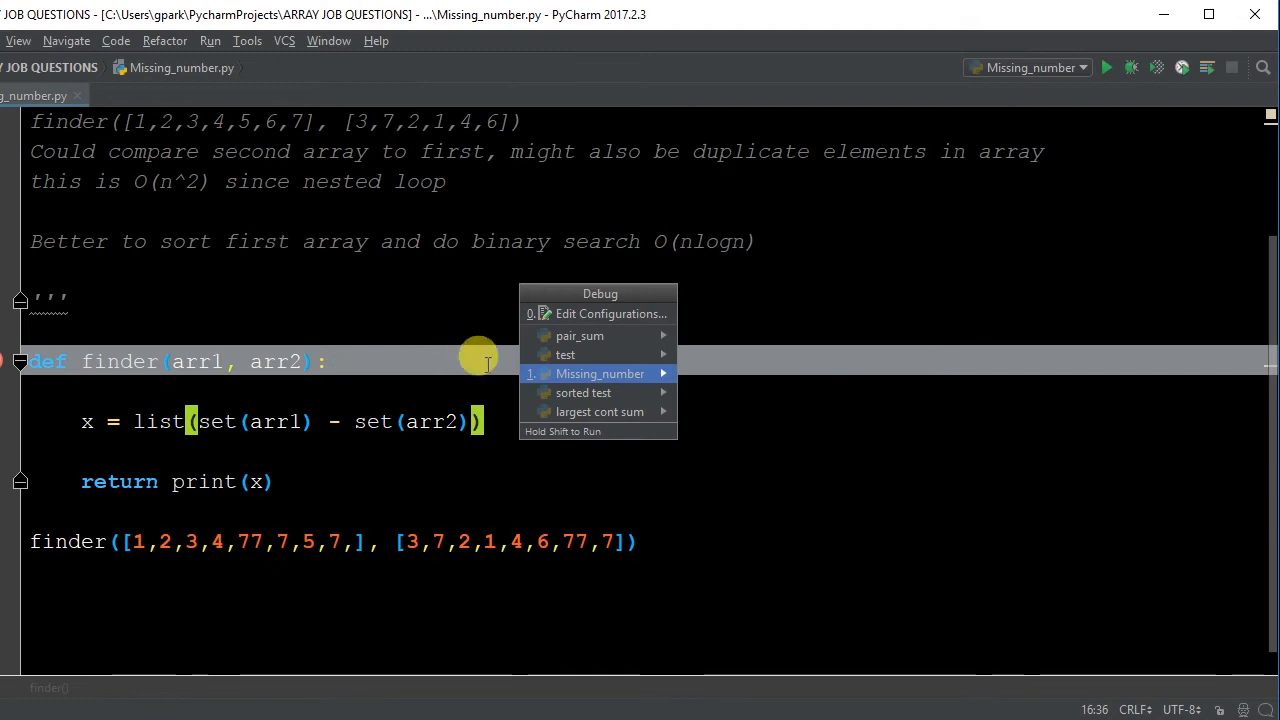
left_click(600, 374)
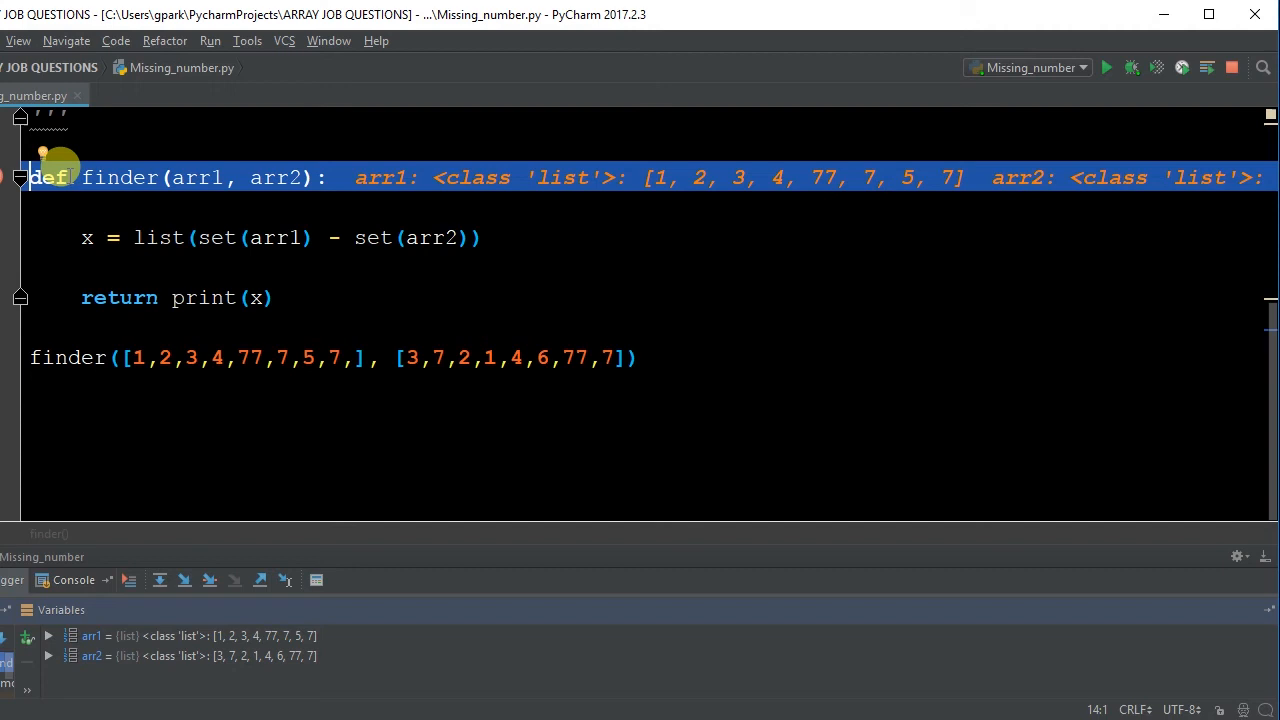
mouse_move(160, 216)
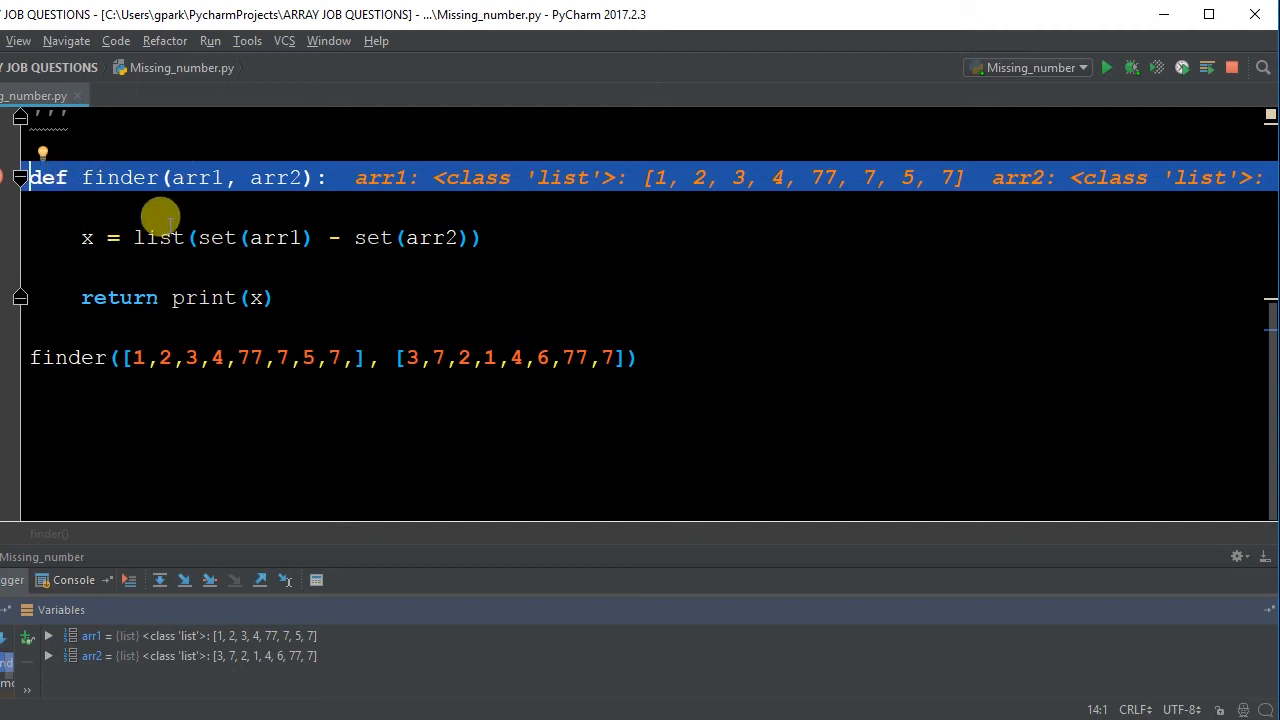
mouse_move(32, 348)
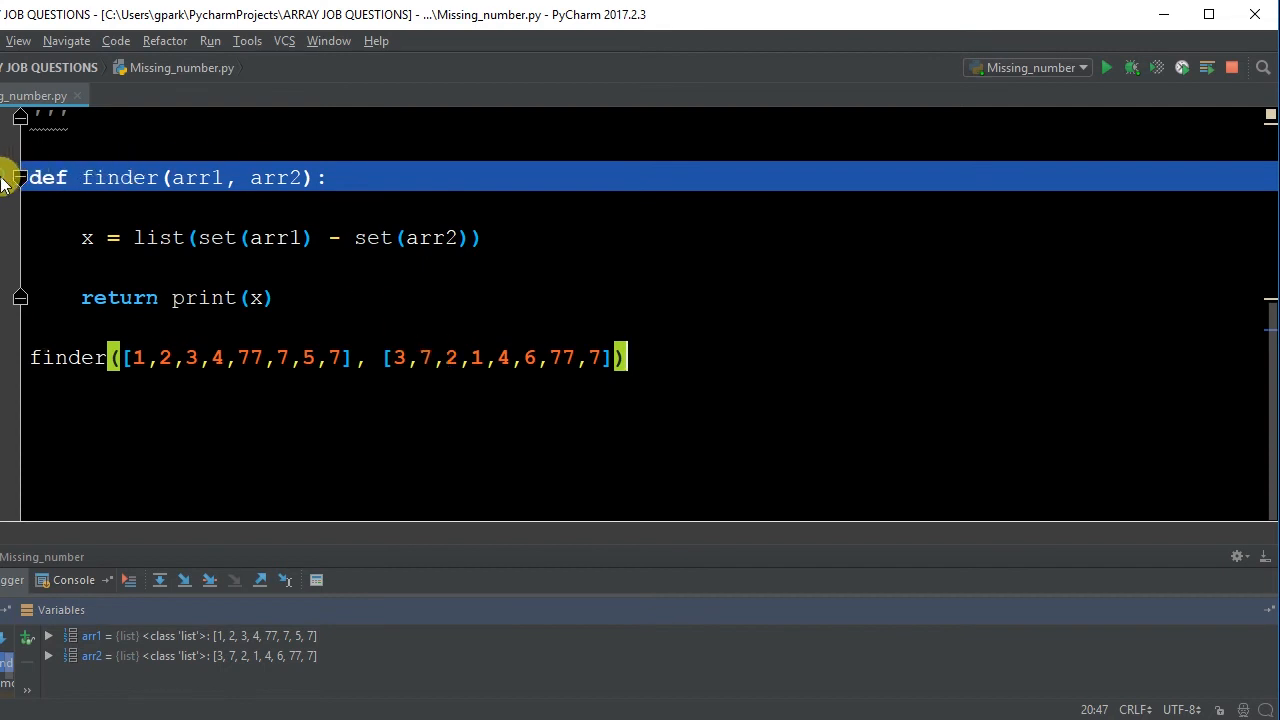
Run Missing_number normally, see [5] printed, and close the run output.
left_click(210, 40)
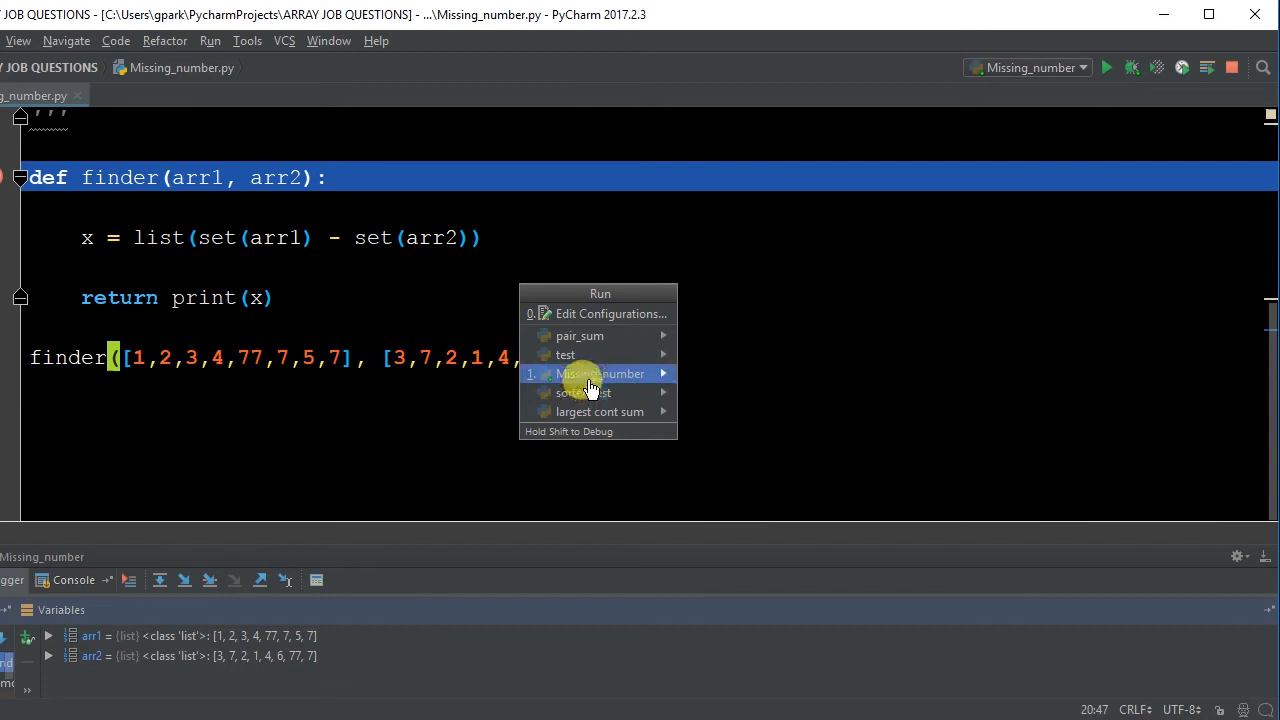
left_click(600, 374)
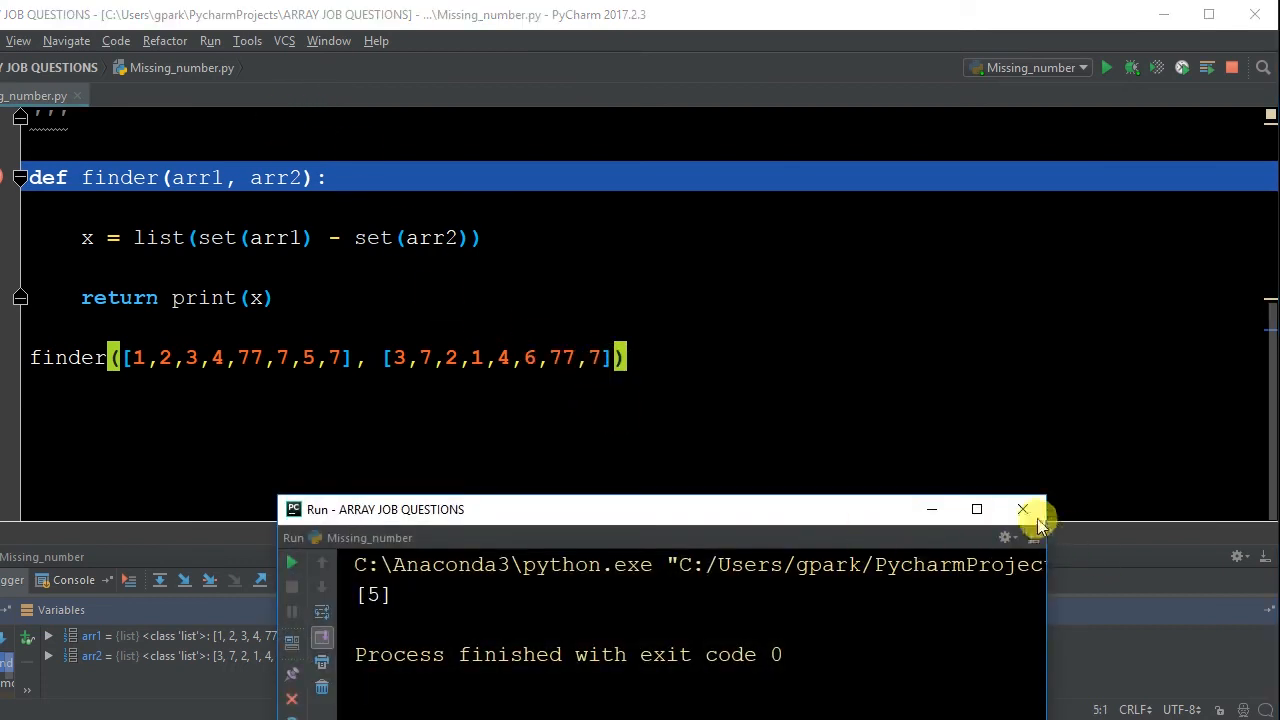
left_click(210, 40)
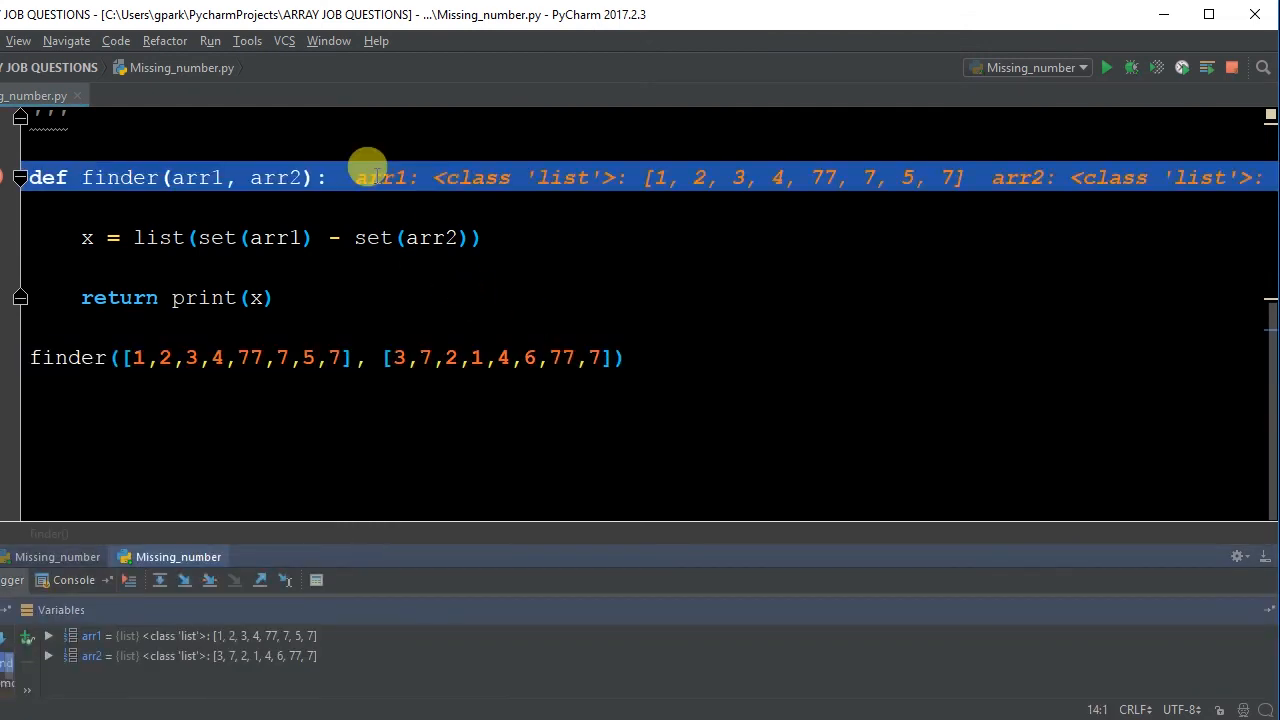
mouse_move(136, 356)
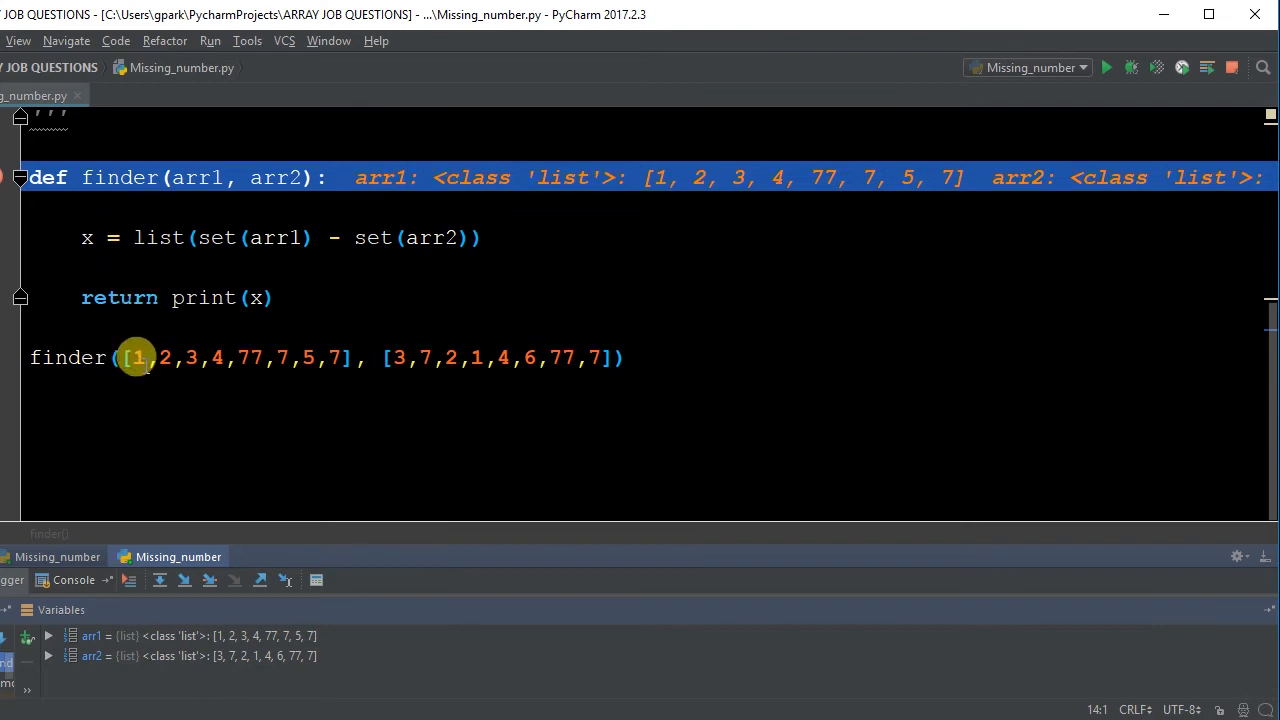
mouse_move(460, 364)
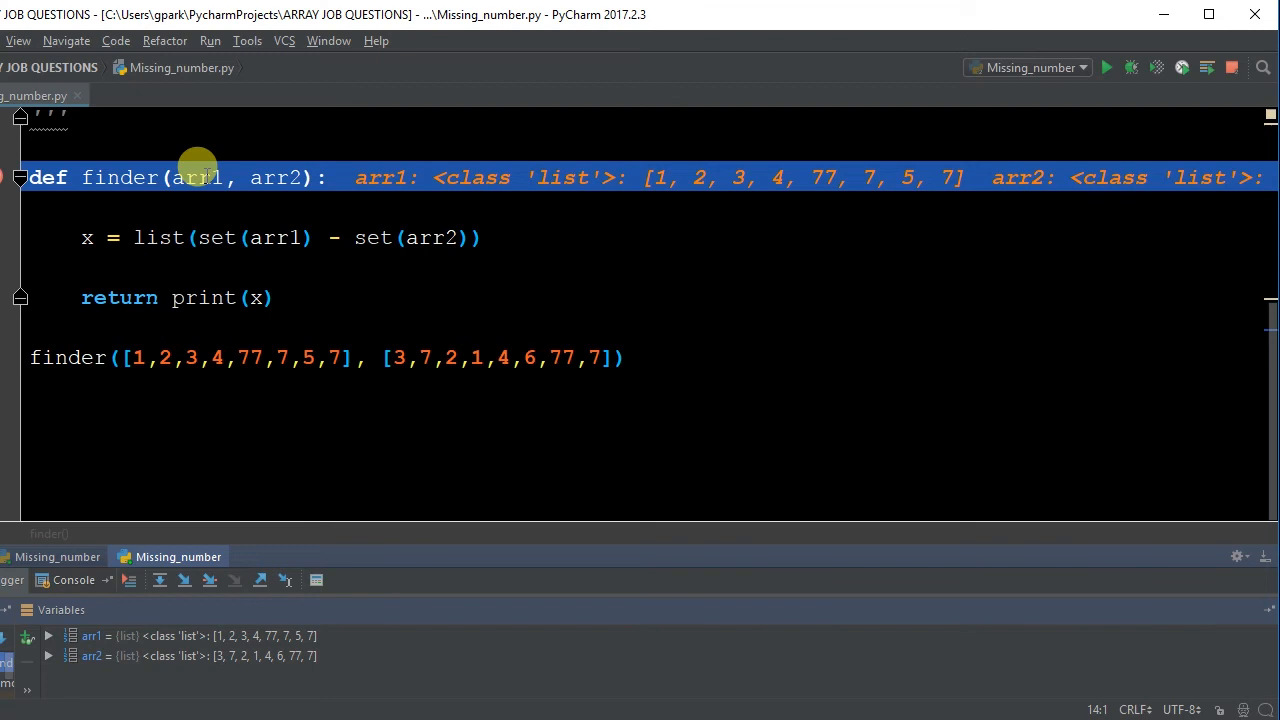
mouse_move(572, 48)
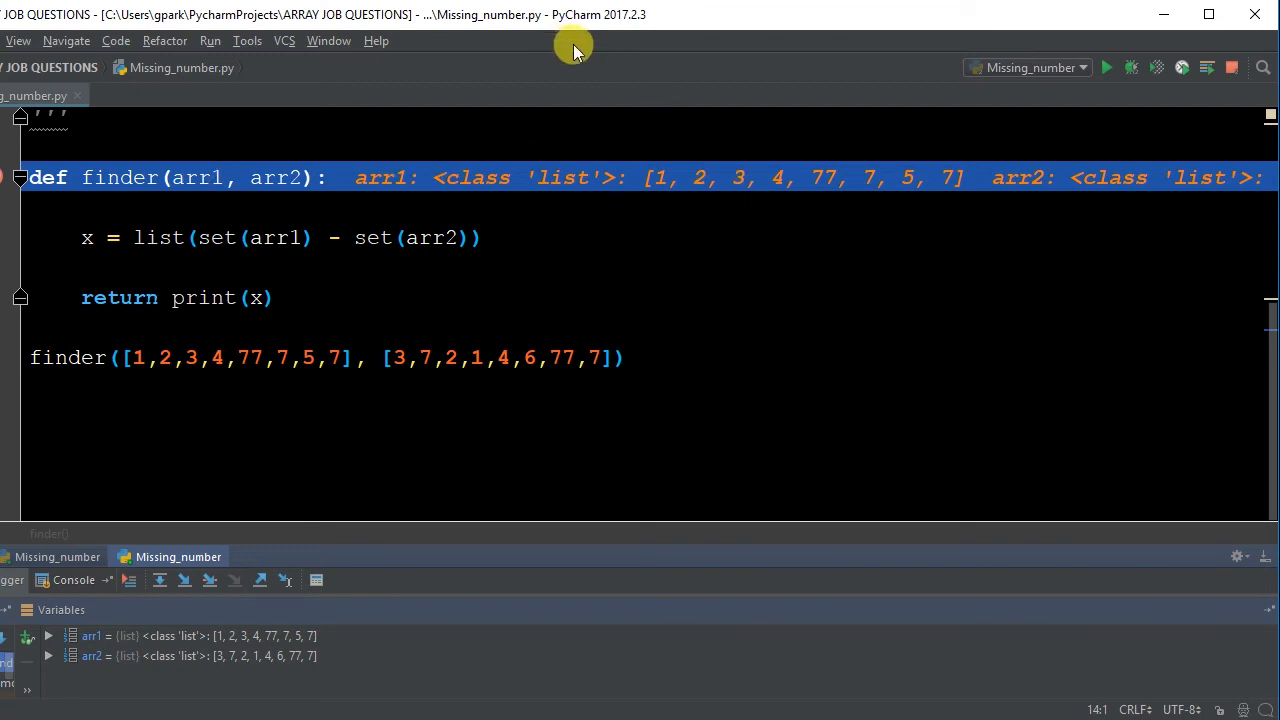
mouse_move(618, 168)
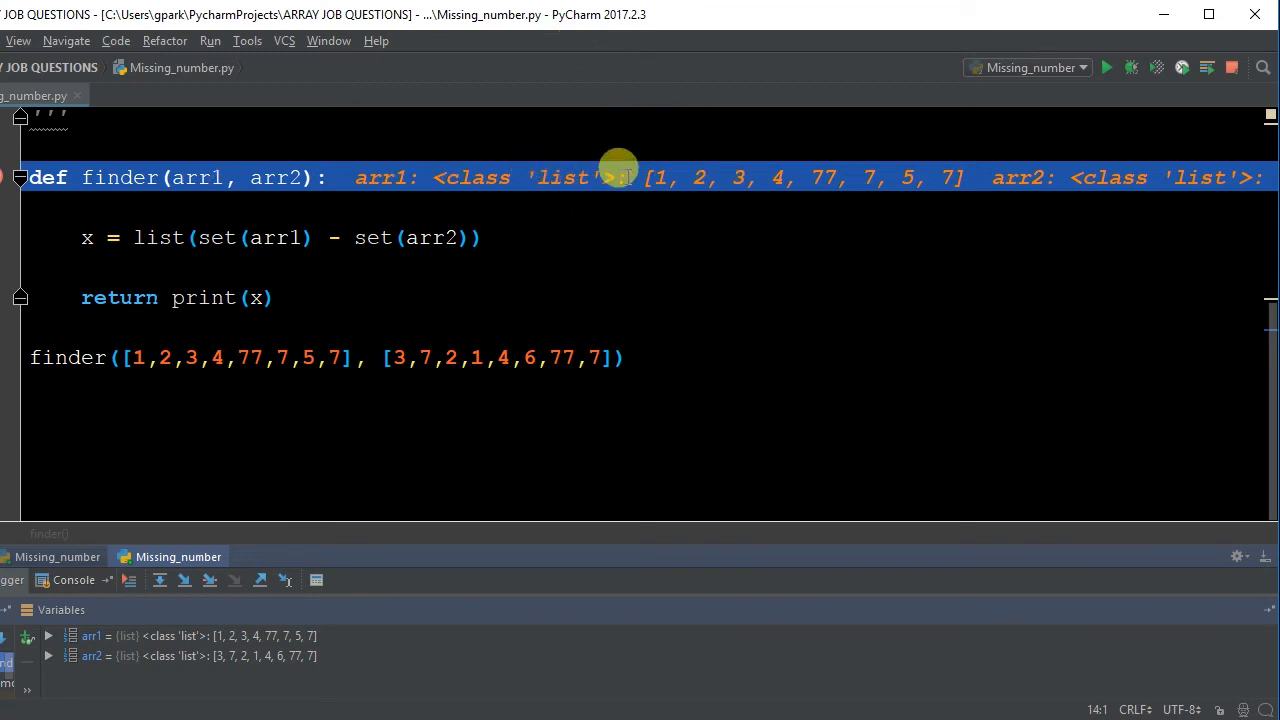
mouse_move(256, 482)
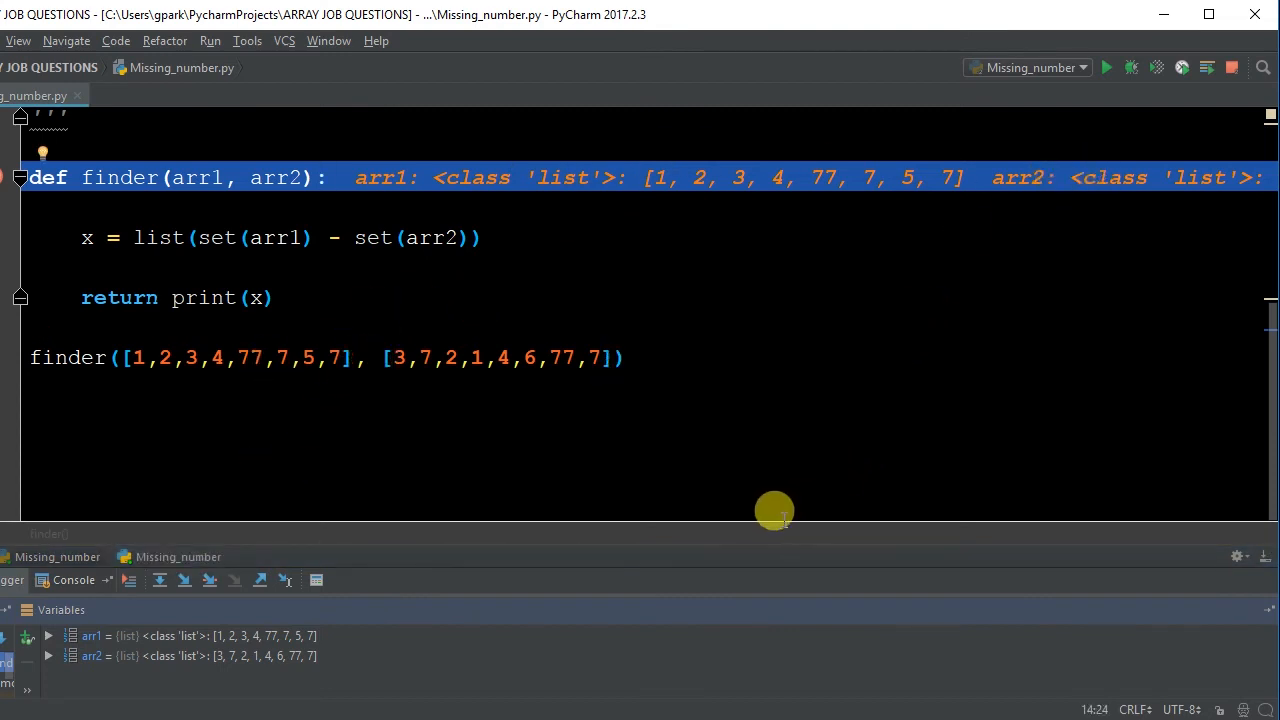
mouse_move(336, 512)
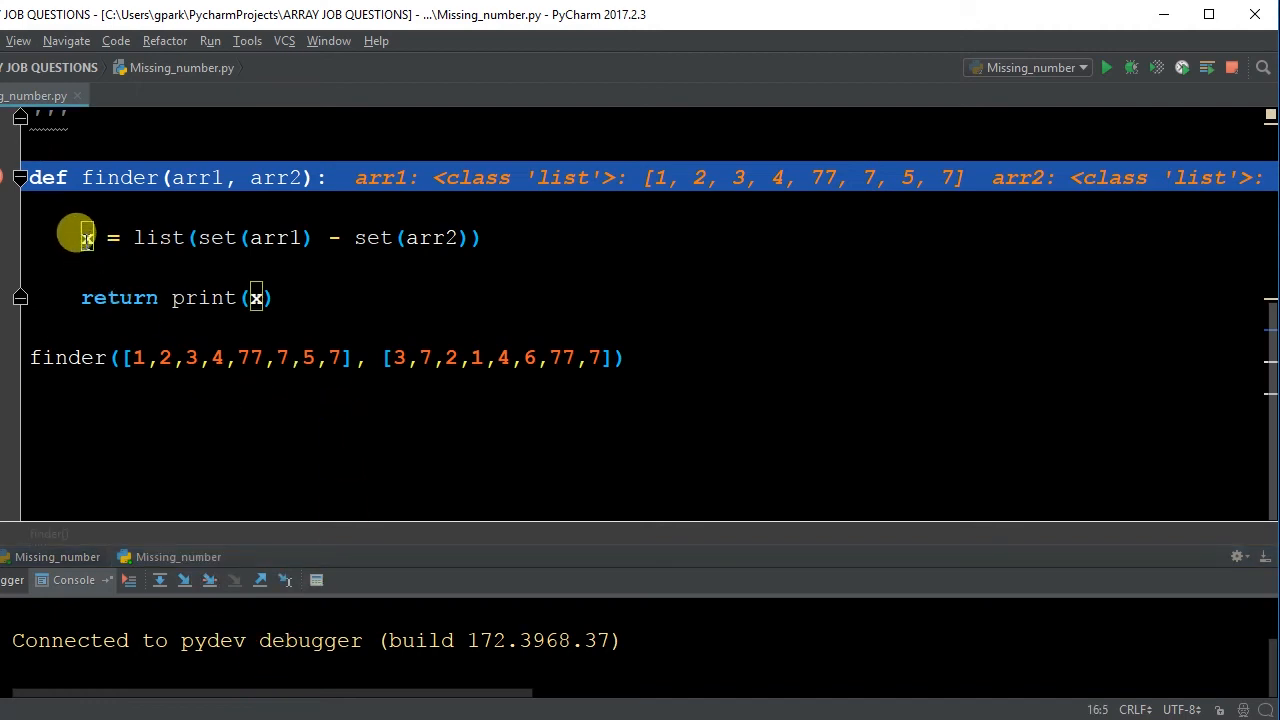
double_click(158, 238)
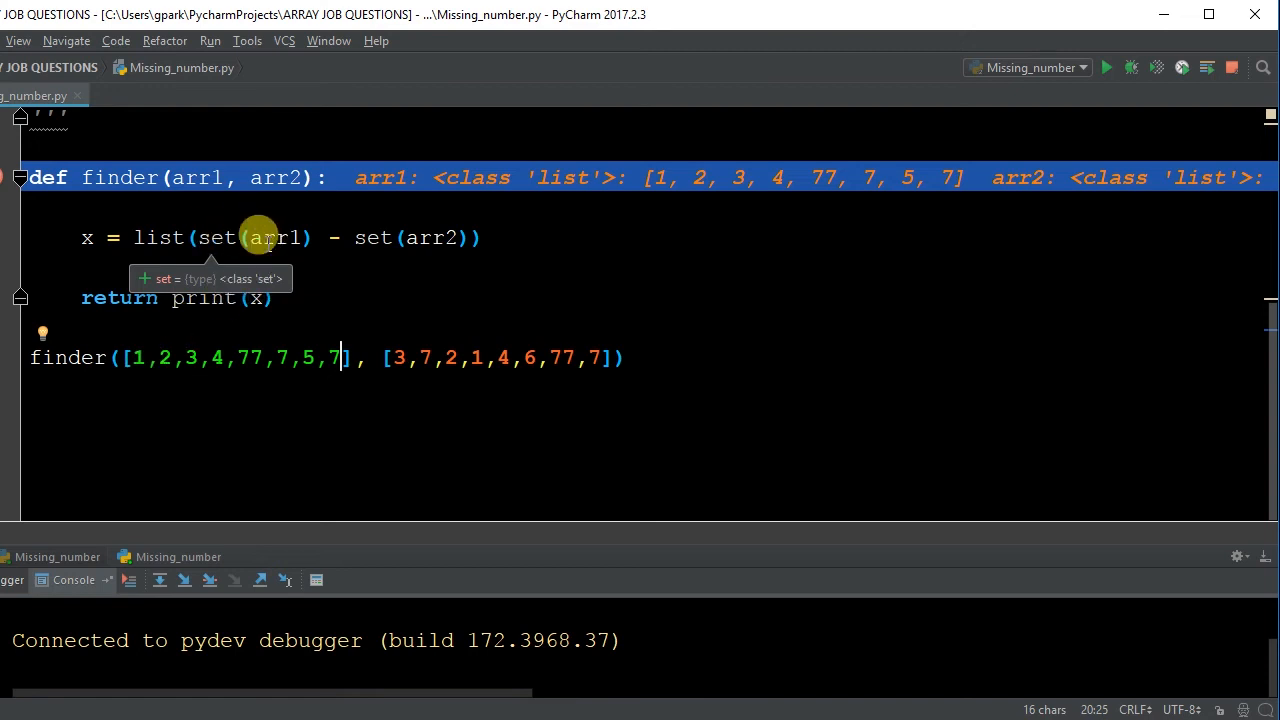
mouse_move(252, 356)
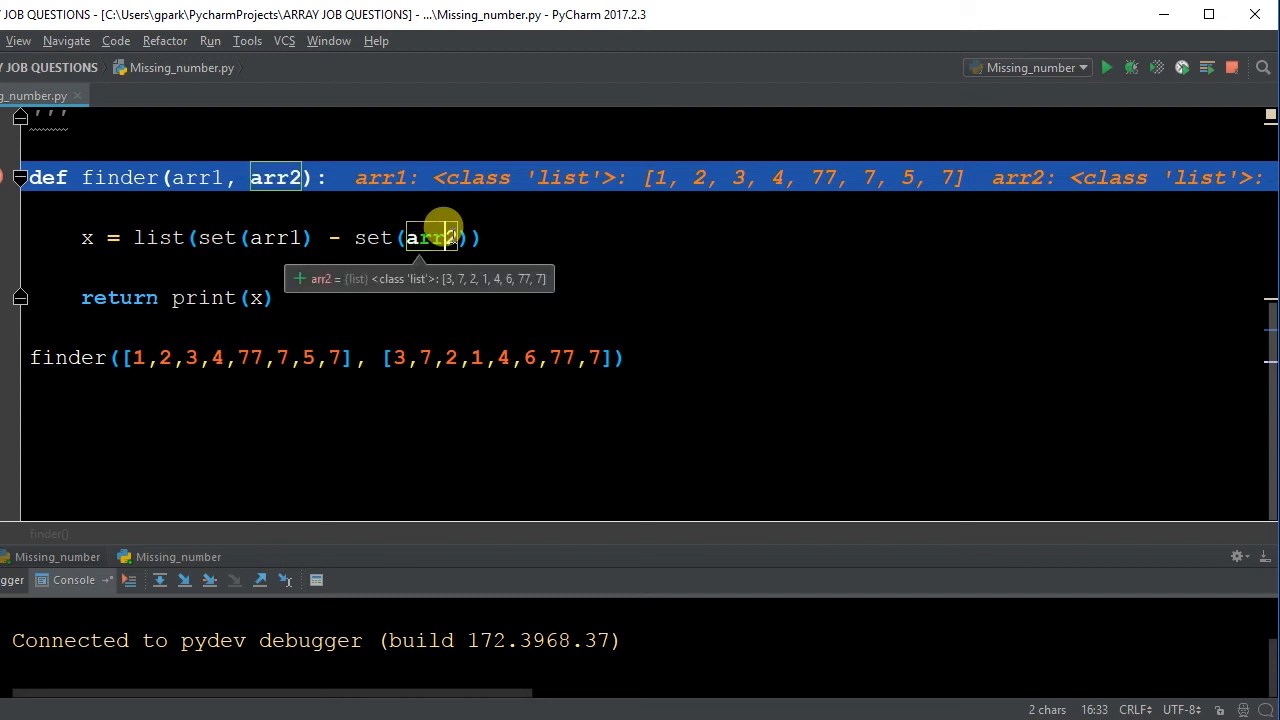
mouse_move(388, 344)
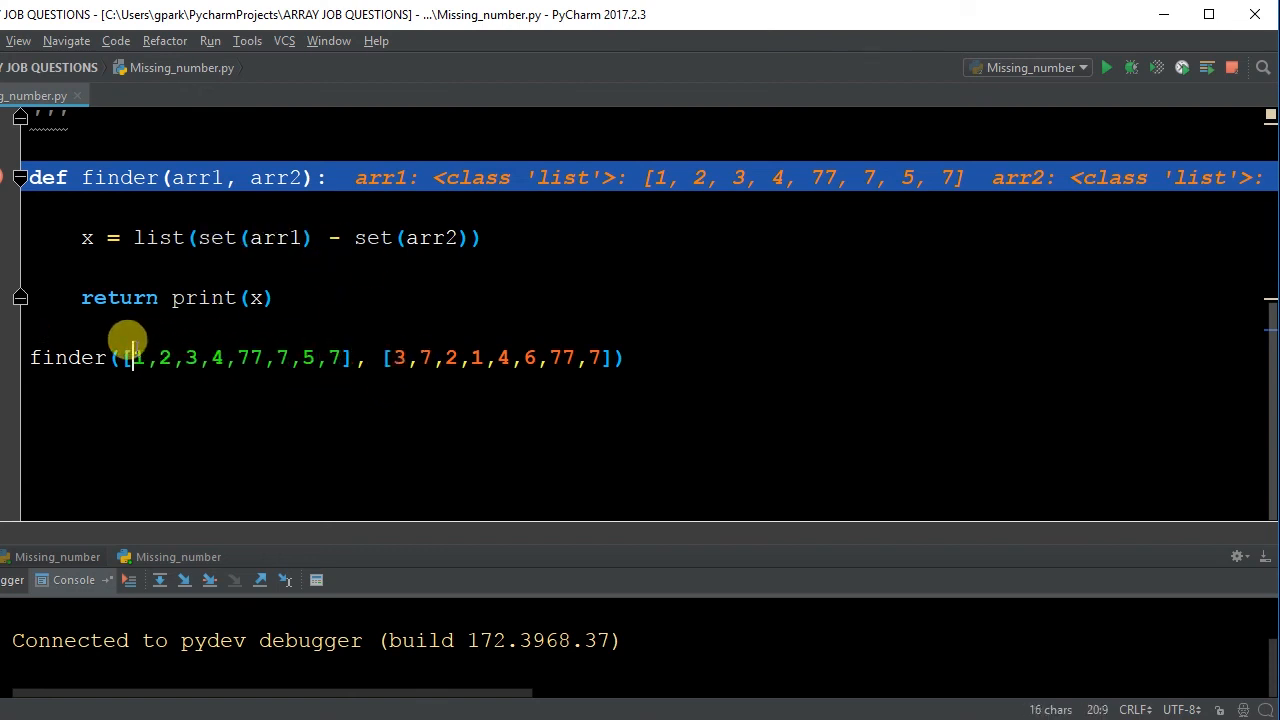
mouse_move(204, 356)
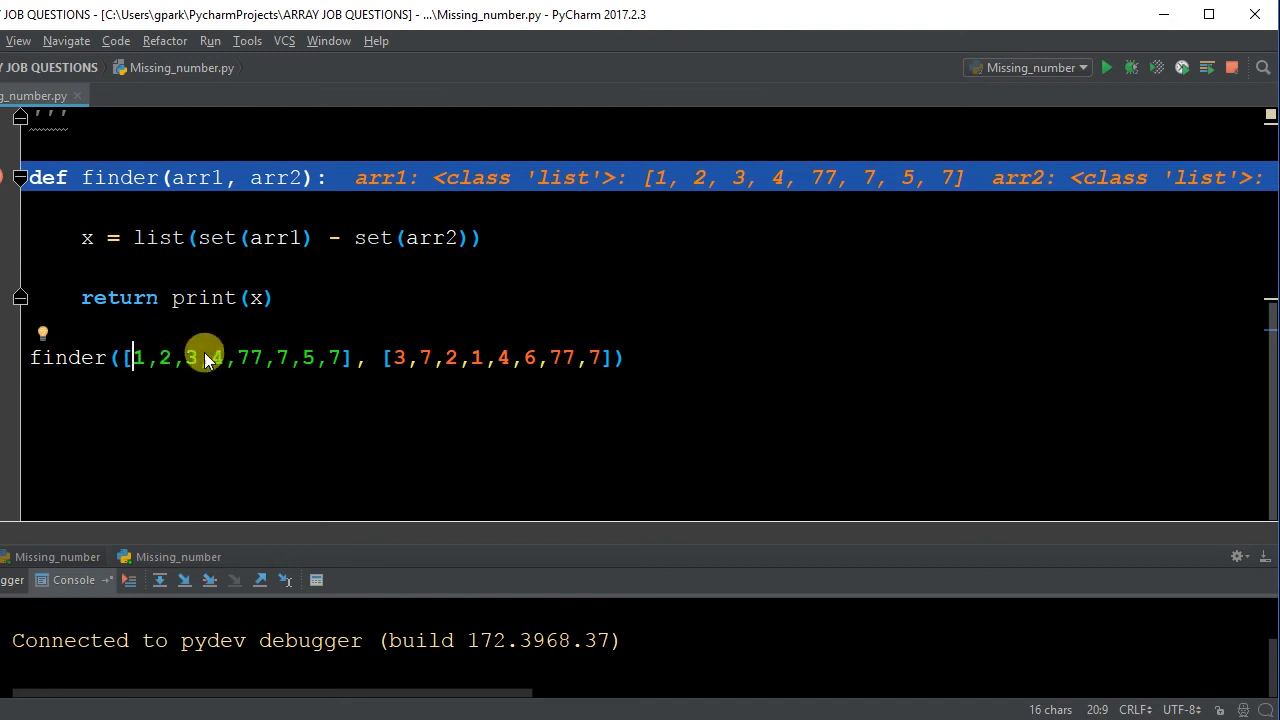
mouse_move(392, 356)
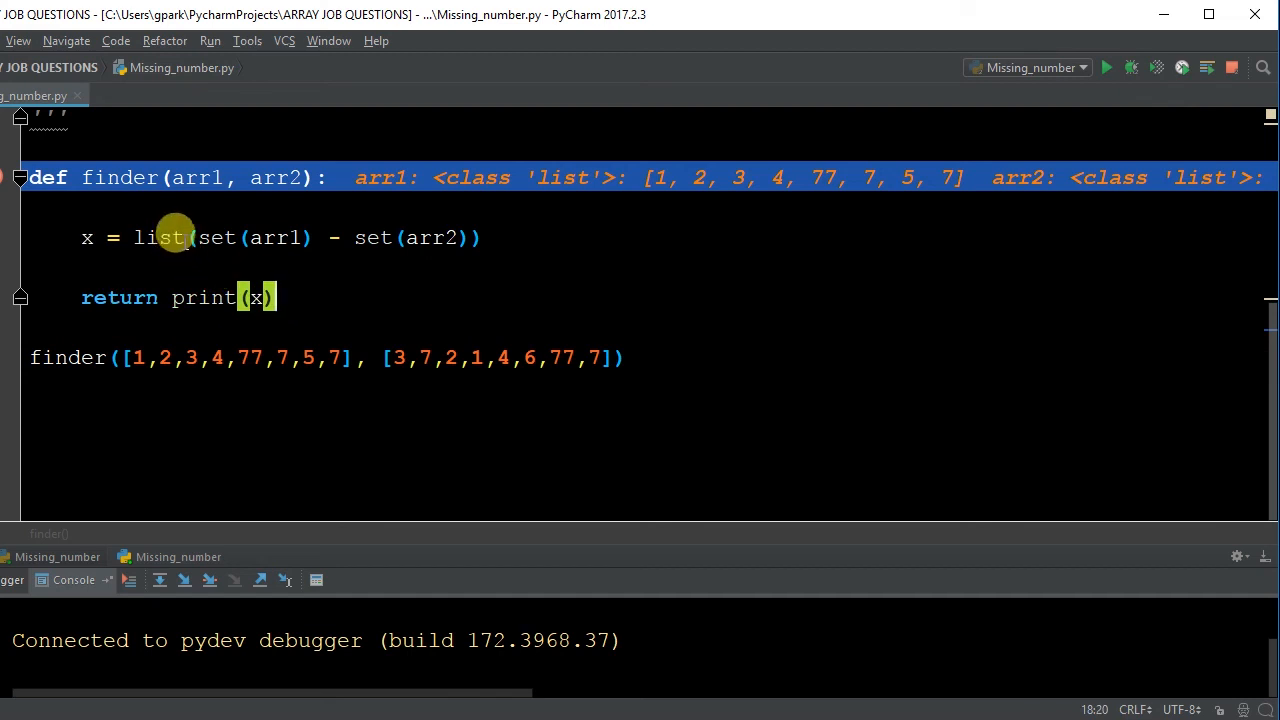
double_click(160, 236)
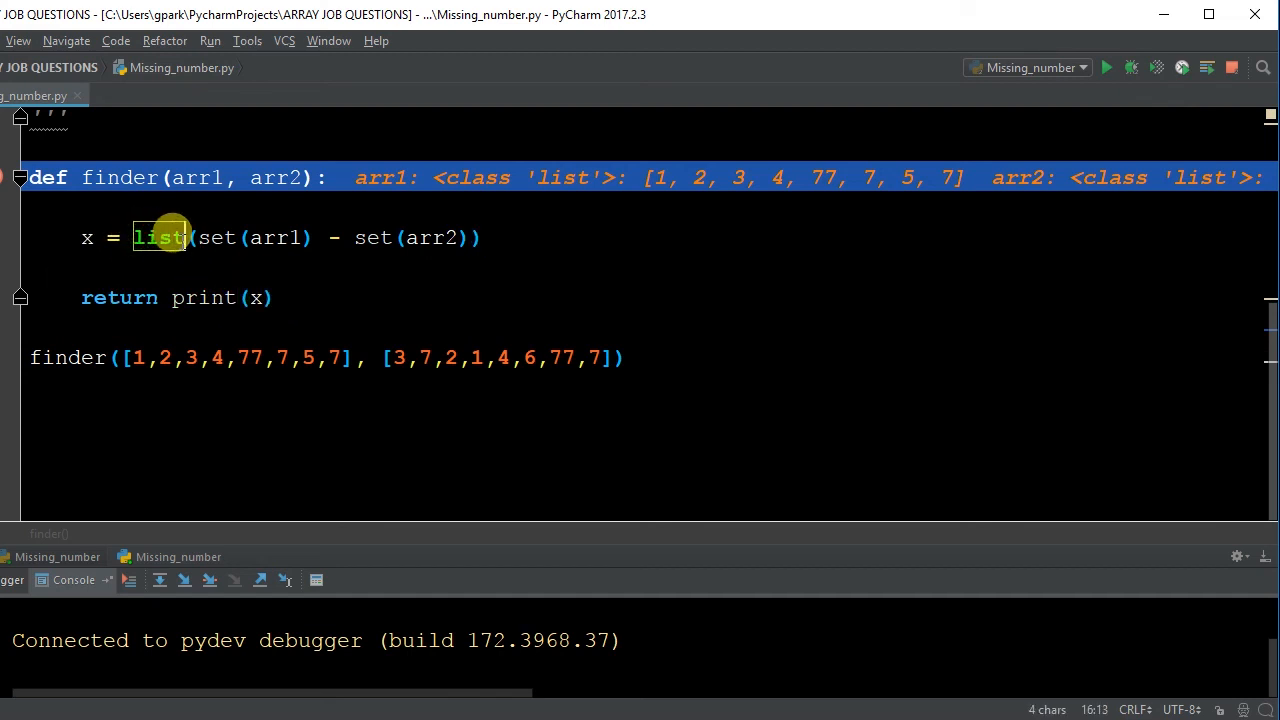
mouse_move(250, 268)
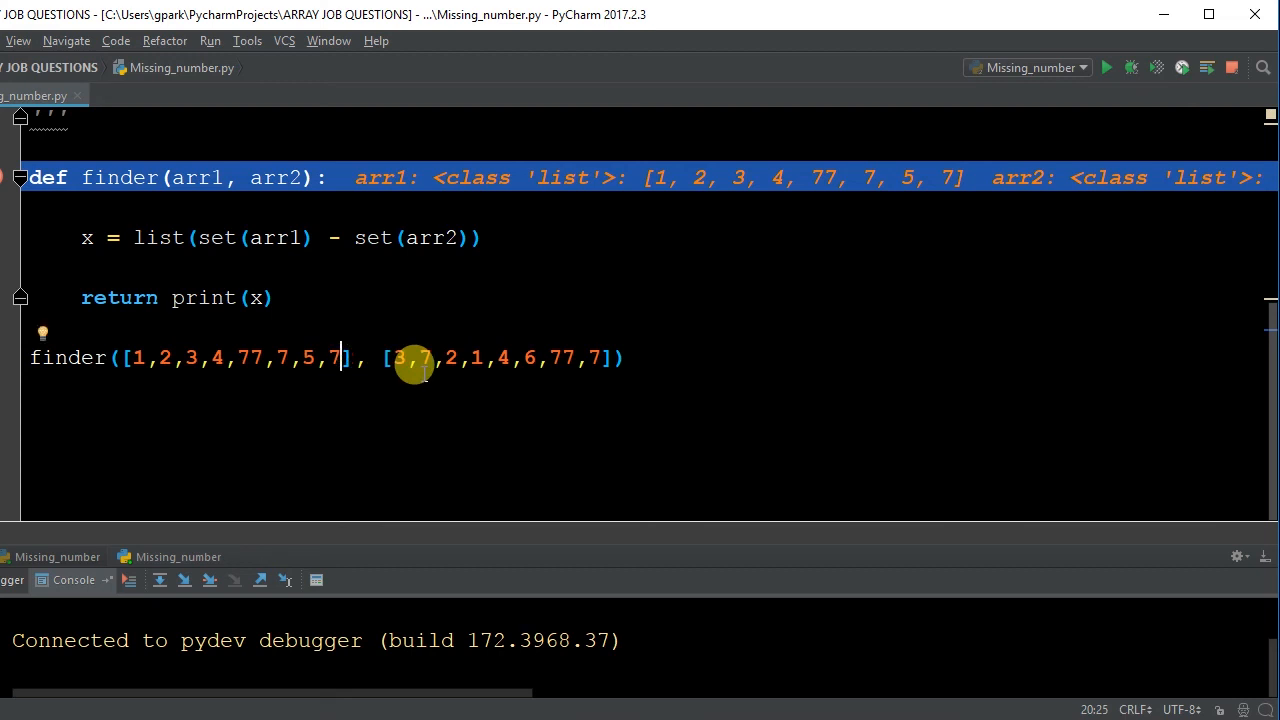
Append ,99 to the first test list, run to print [99, 5], and close the output.
type(",99")
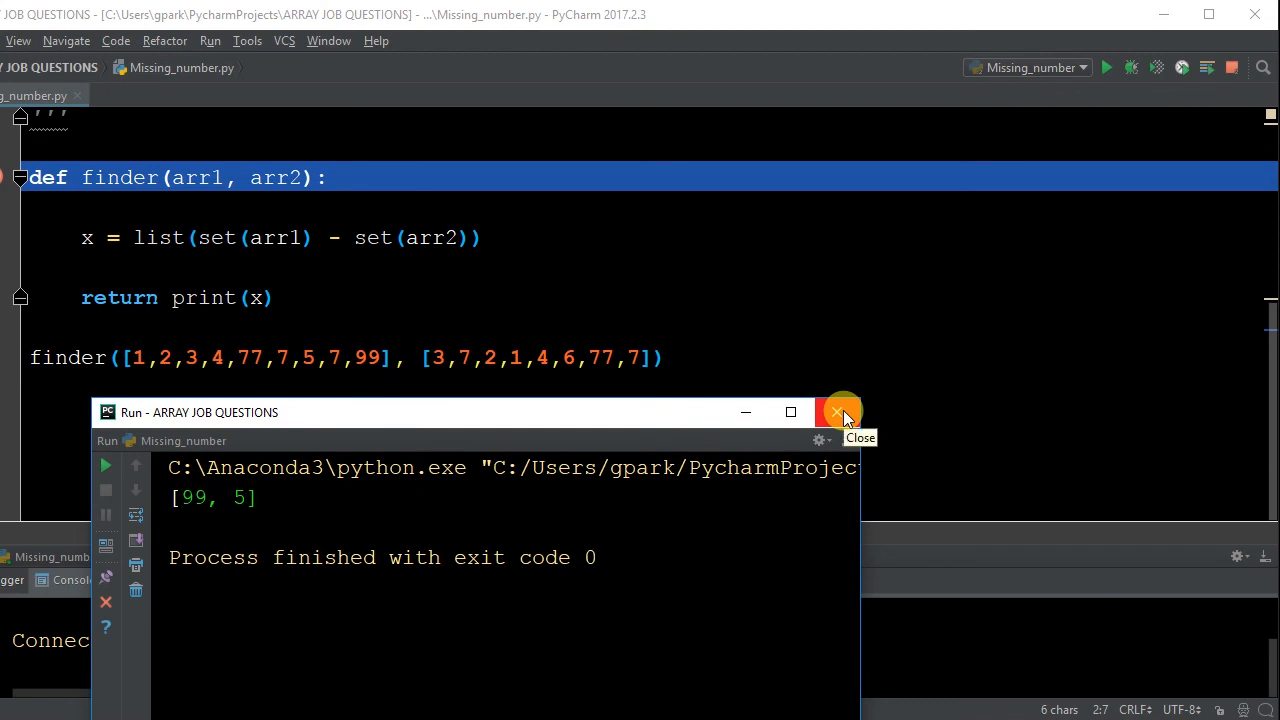
left_click(836, 412)
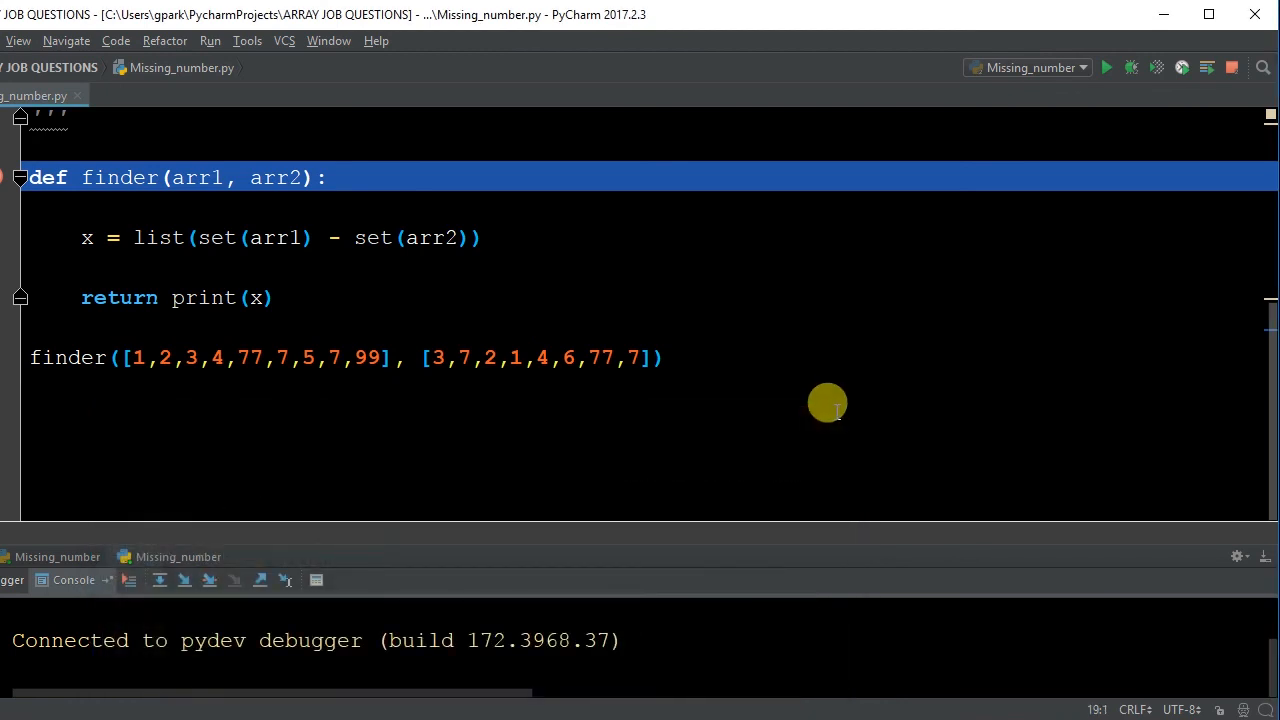
mouse_move(698, 614)
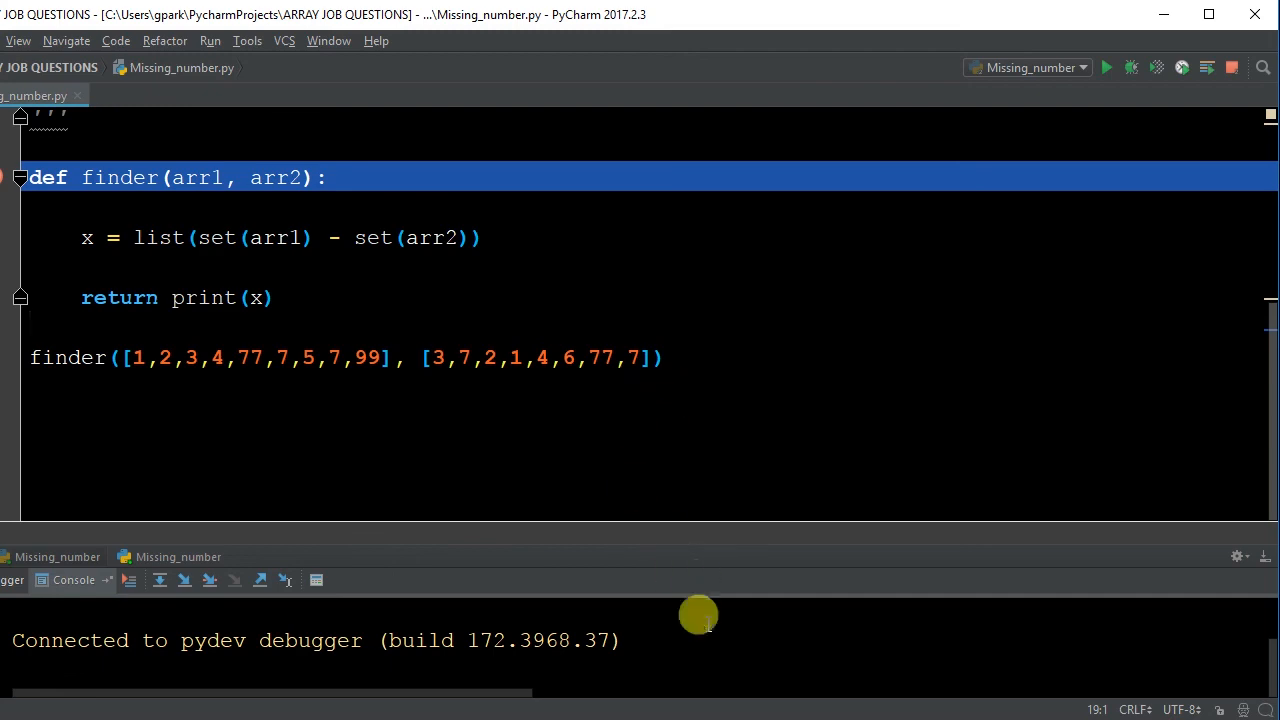